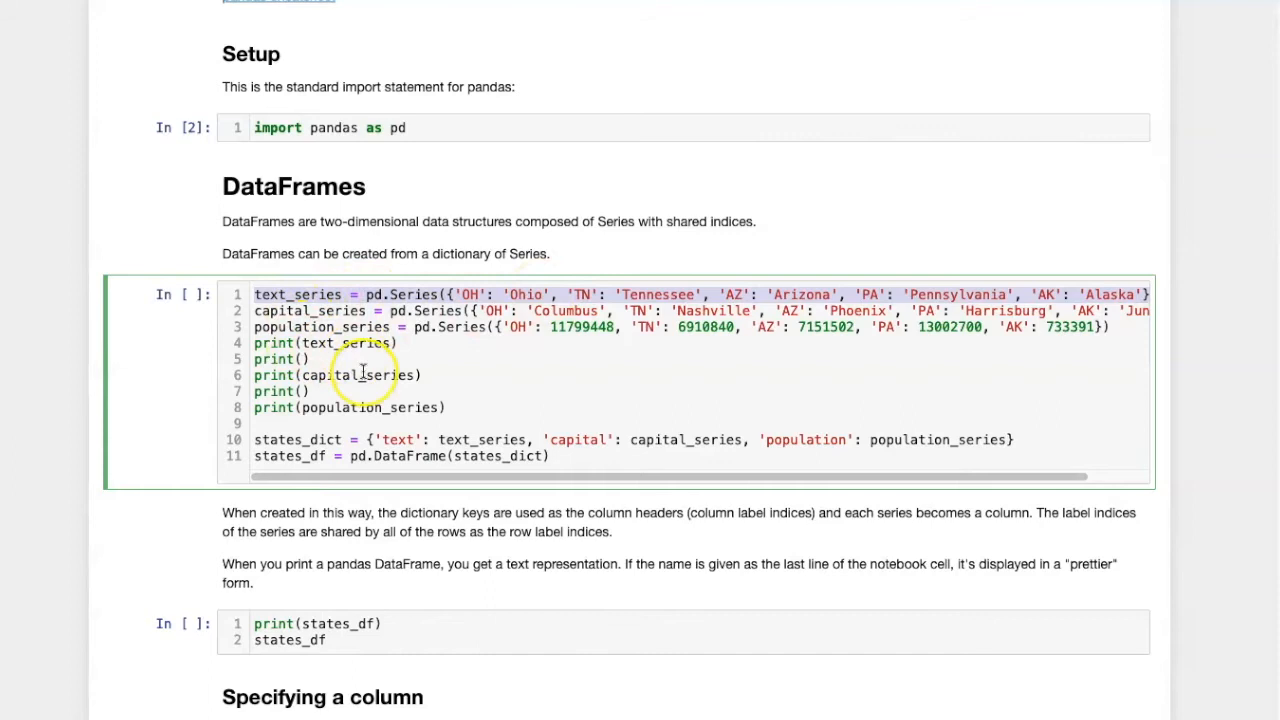
mouse_move(472, 352)
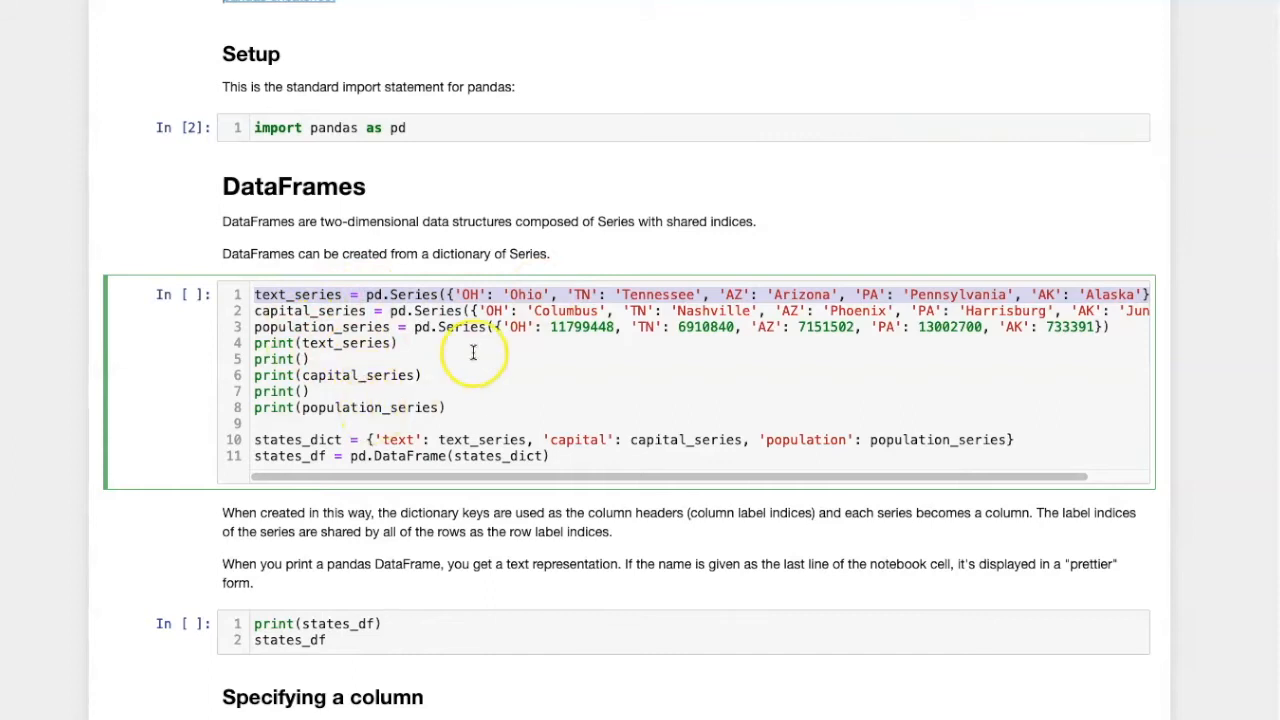
mouse_move(384, 440)
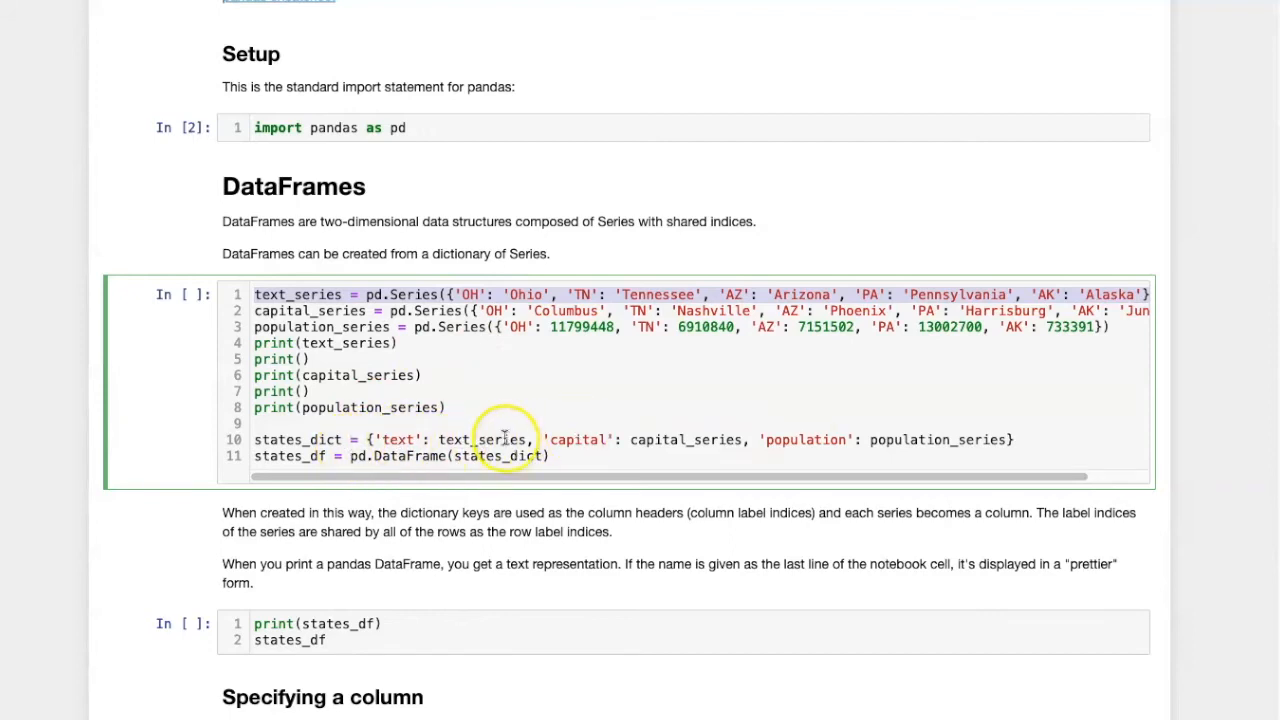
mouse_move(390, 440)
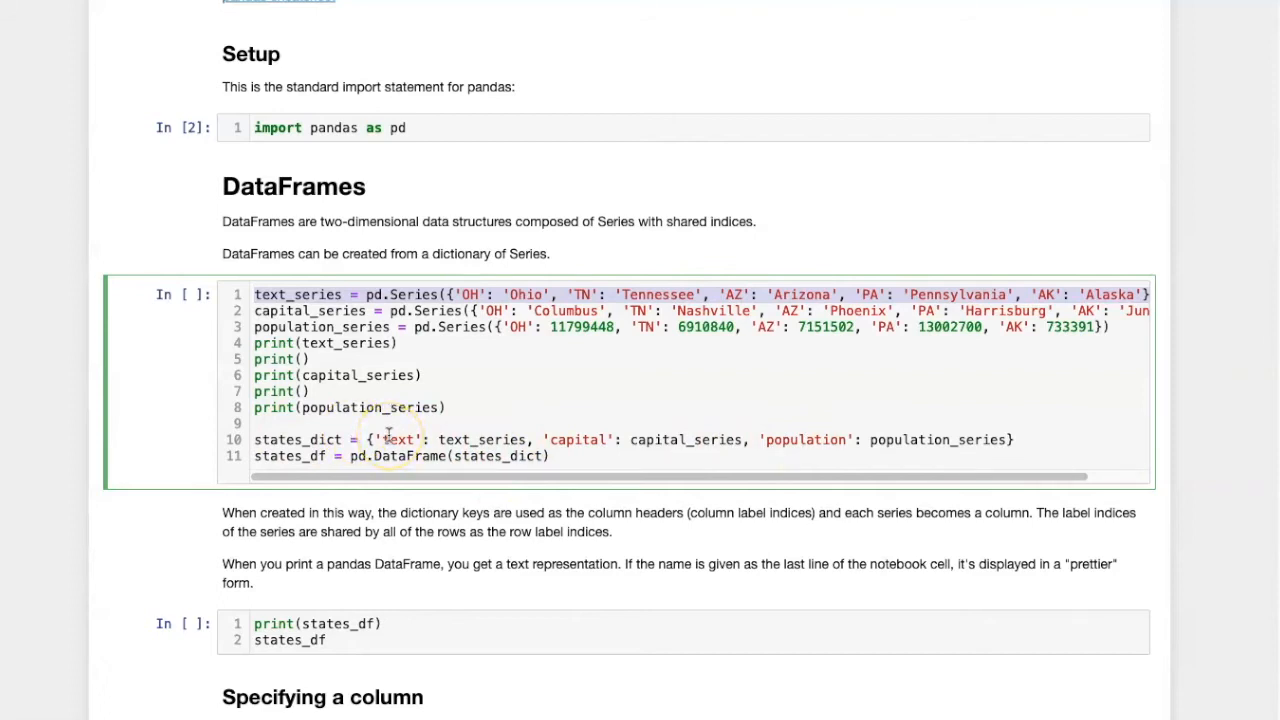
mouse_move(490, 456)
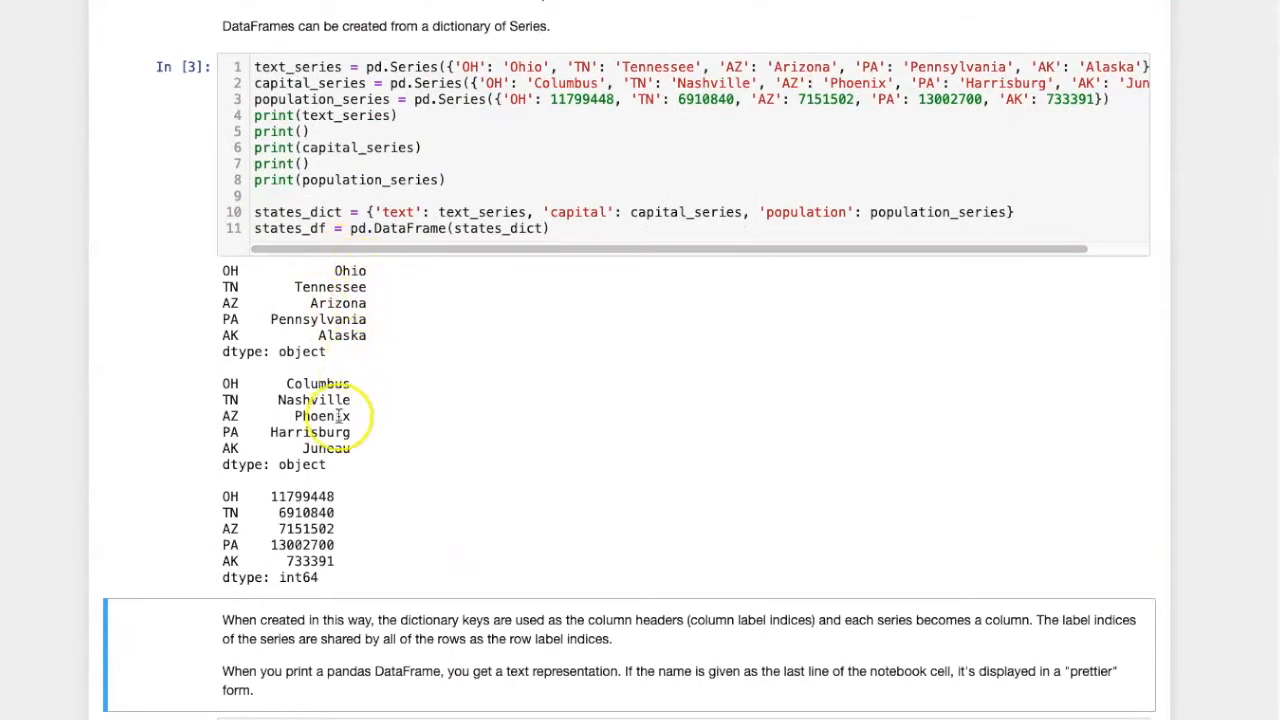
mouse_move(444, 504)
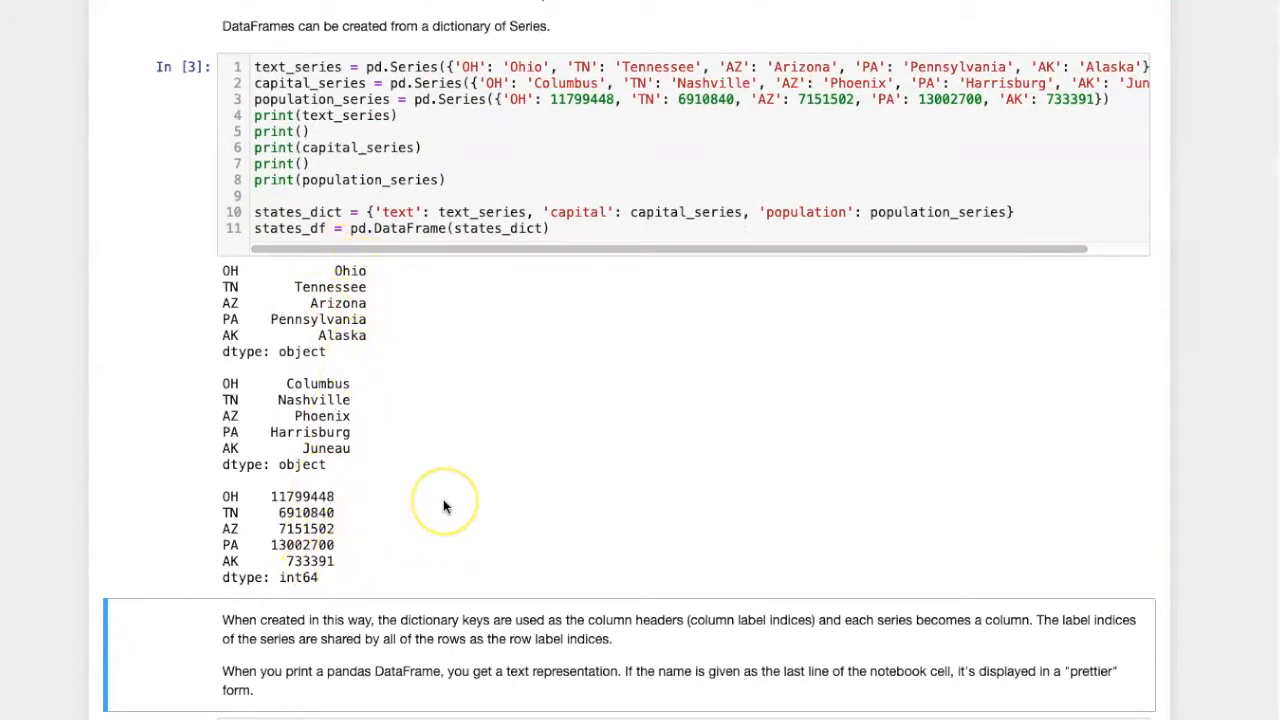
- Run the cell printing states_df as text and rendering it as a formatted table
scroll("down", 3)
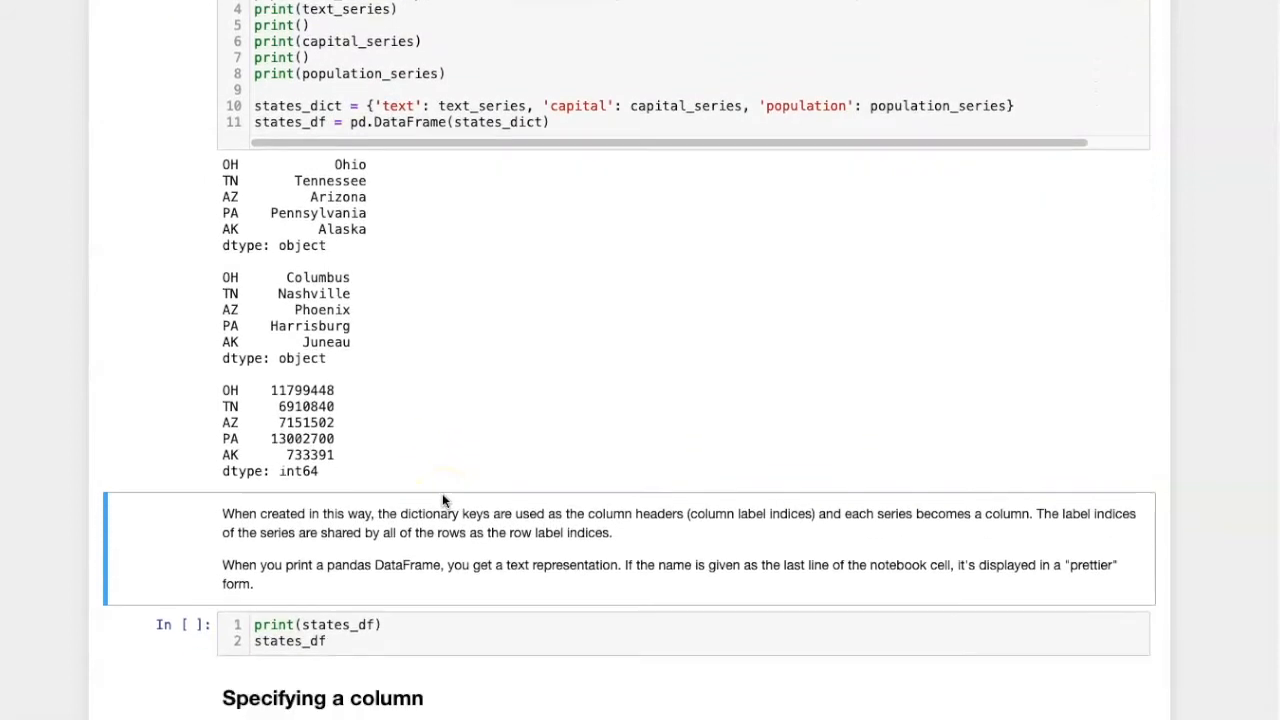
scroll("down", 3)
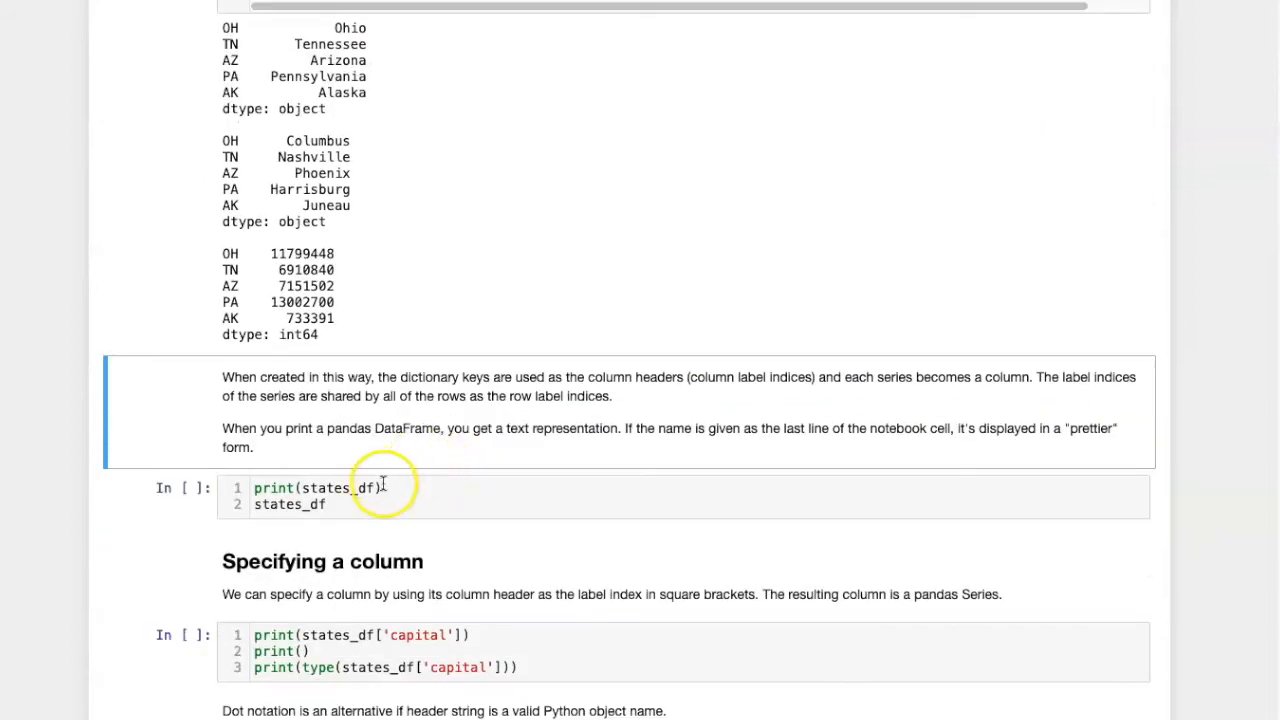
left_click(334, 504)
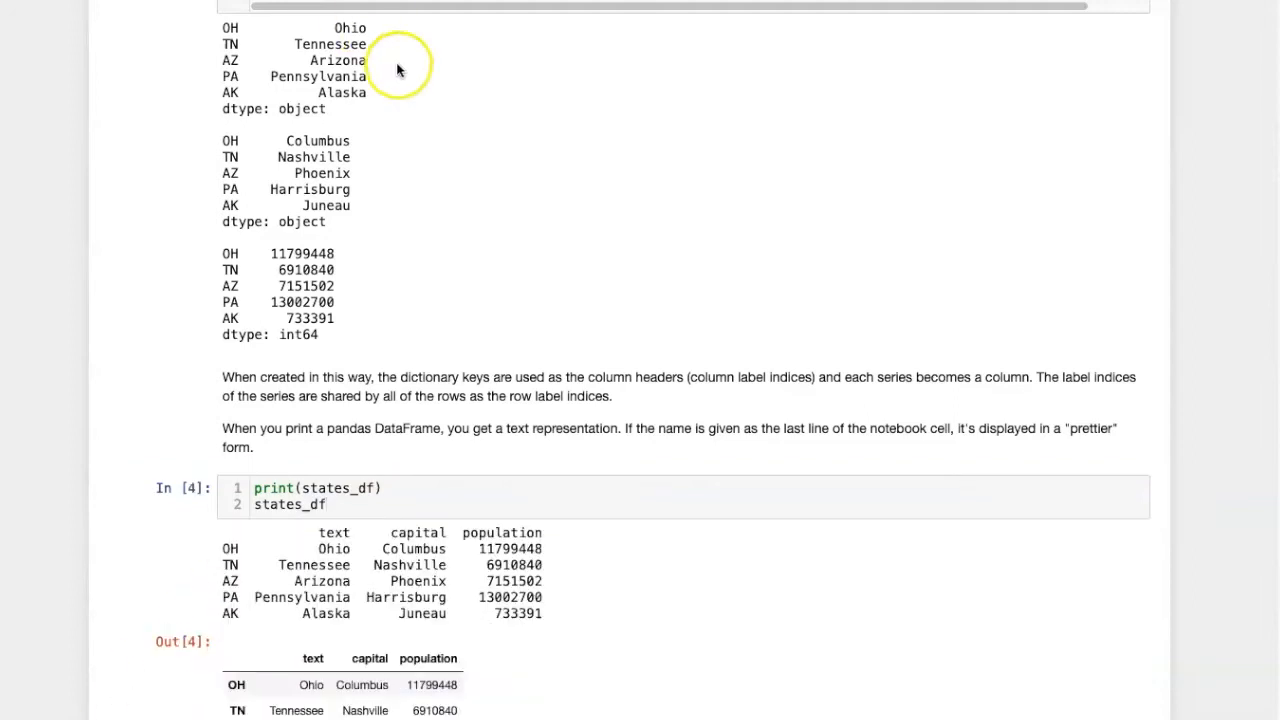
scroll("down", 3)
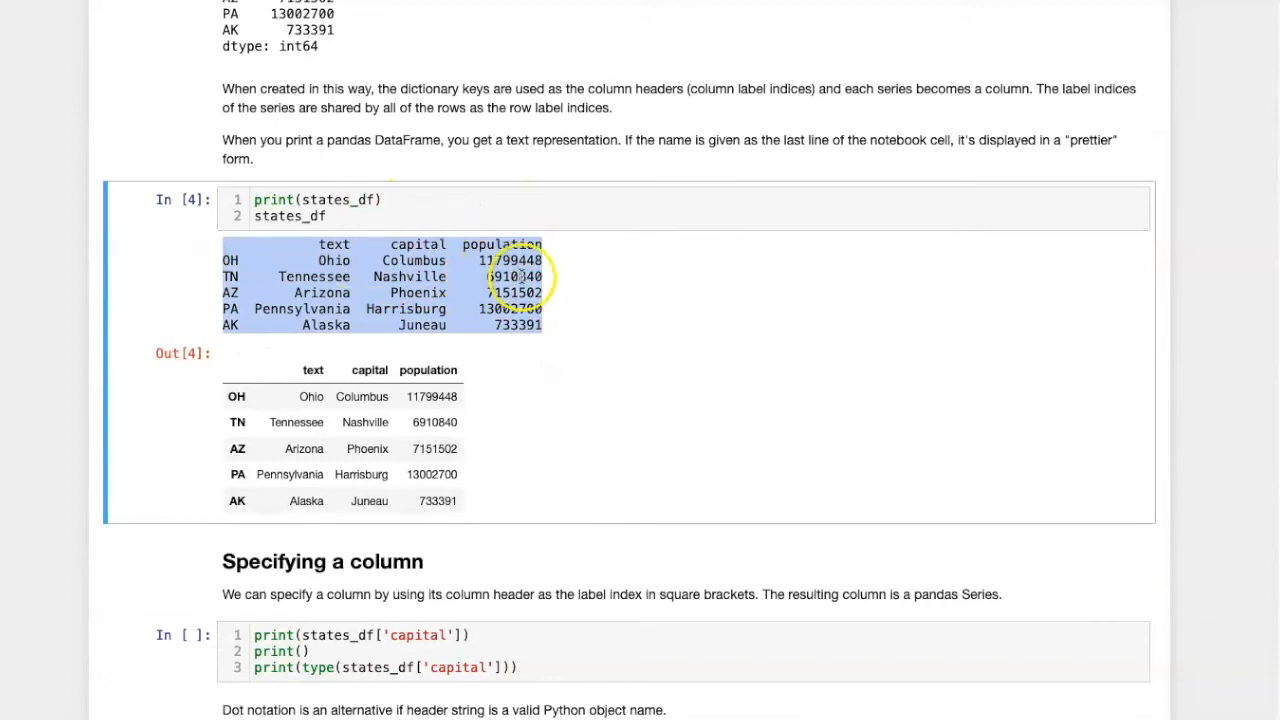
left_click(380, 224)
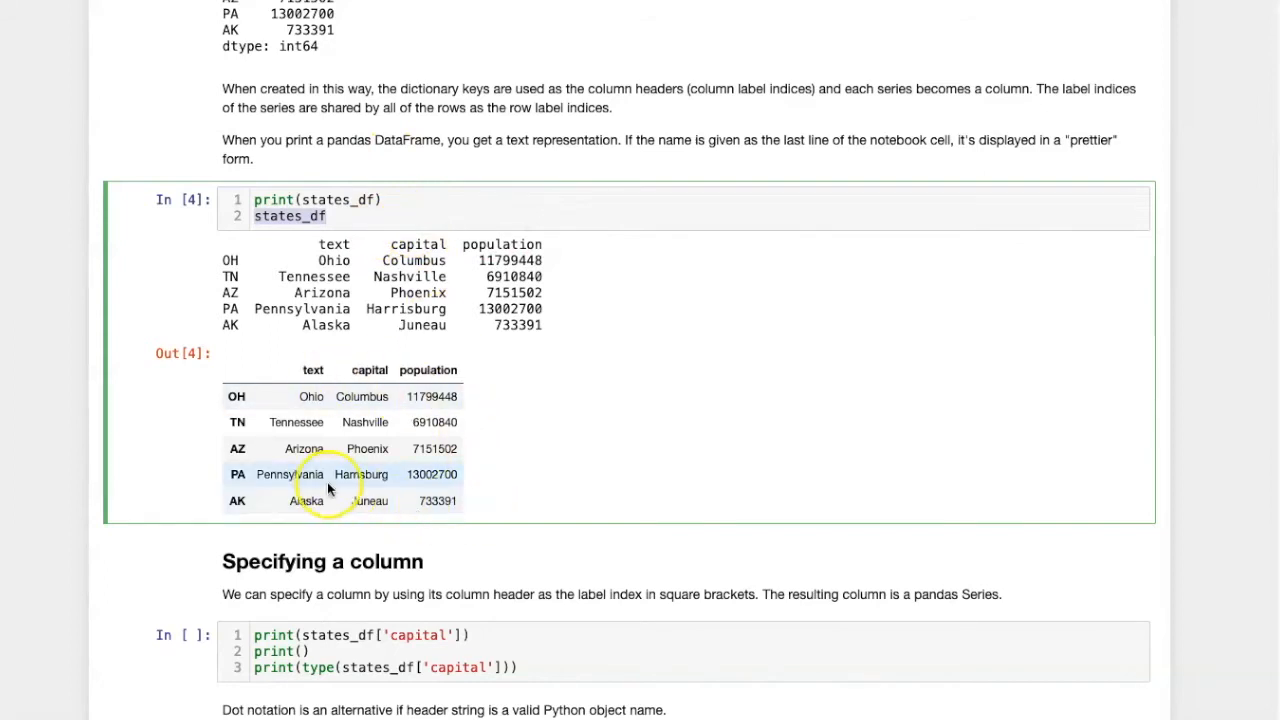
mouse_move(530, 464)
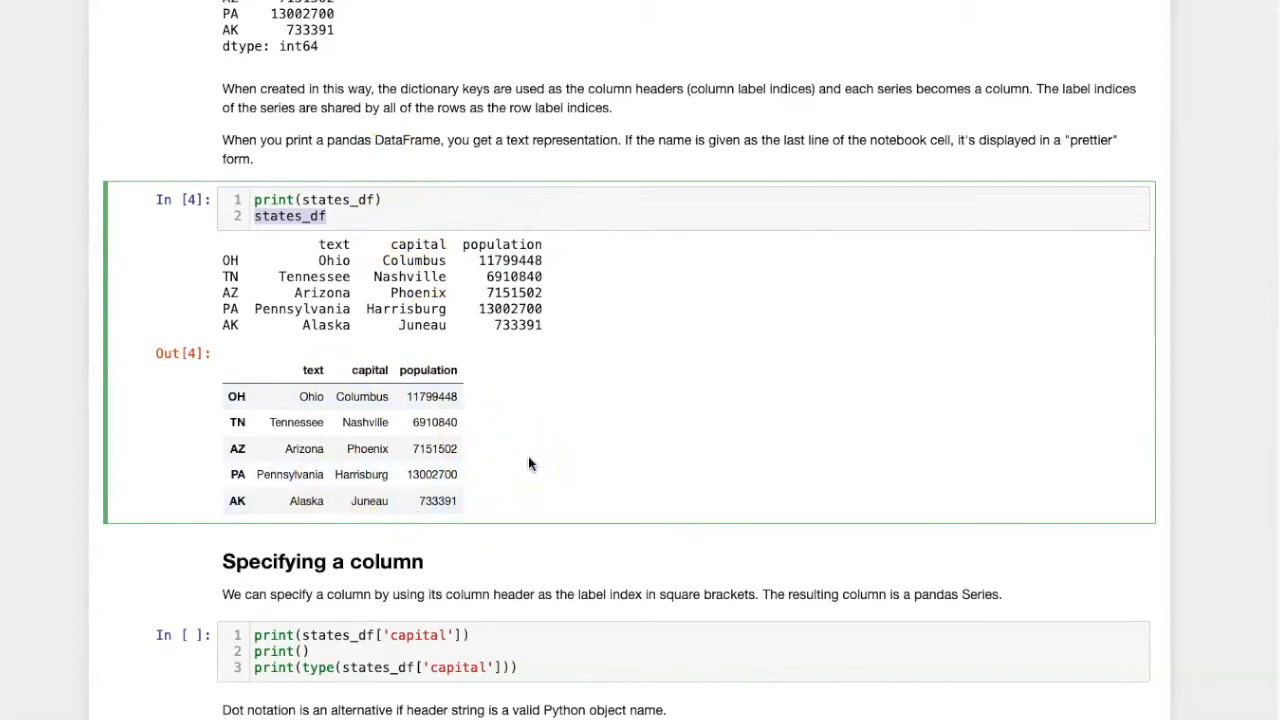
- Run the states_df['capital'] and states_df.population cells to print both columns as Series
scroll("down", 3)
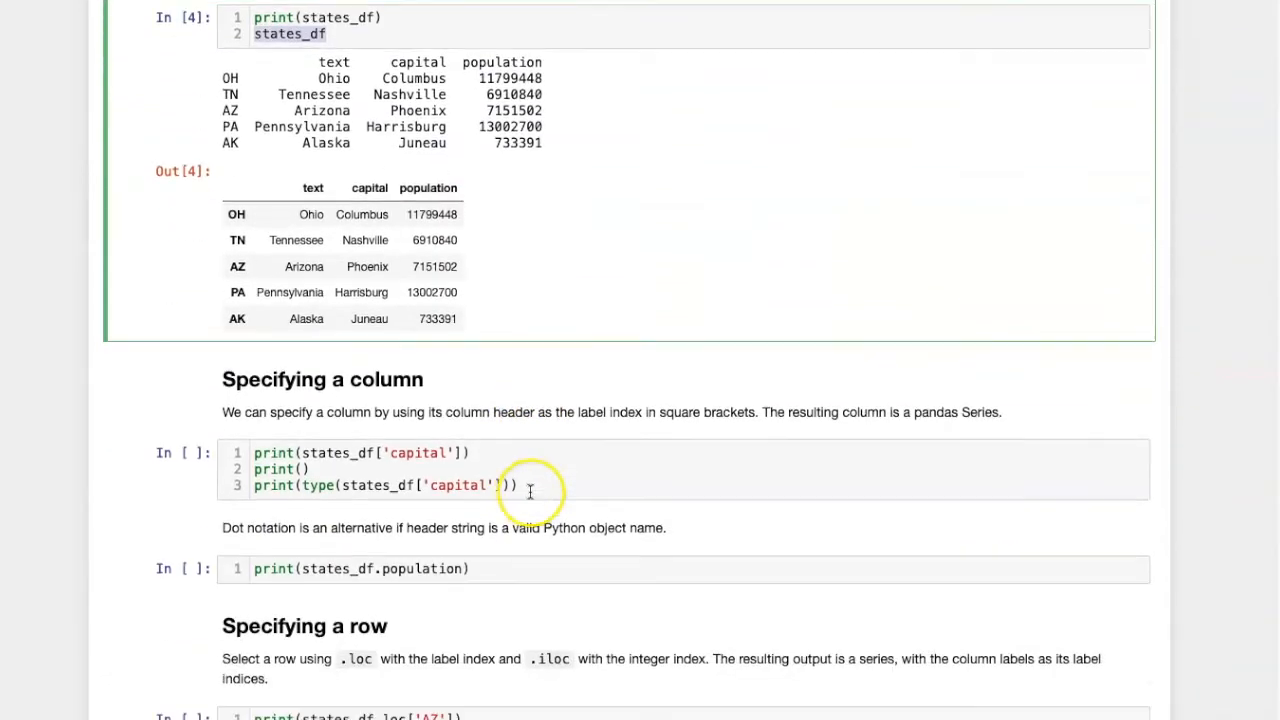
left_click(412, 452)
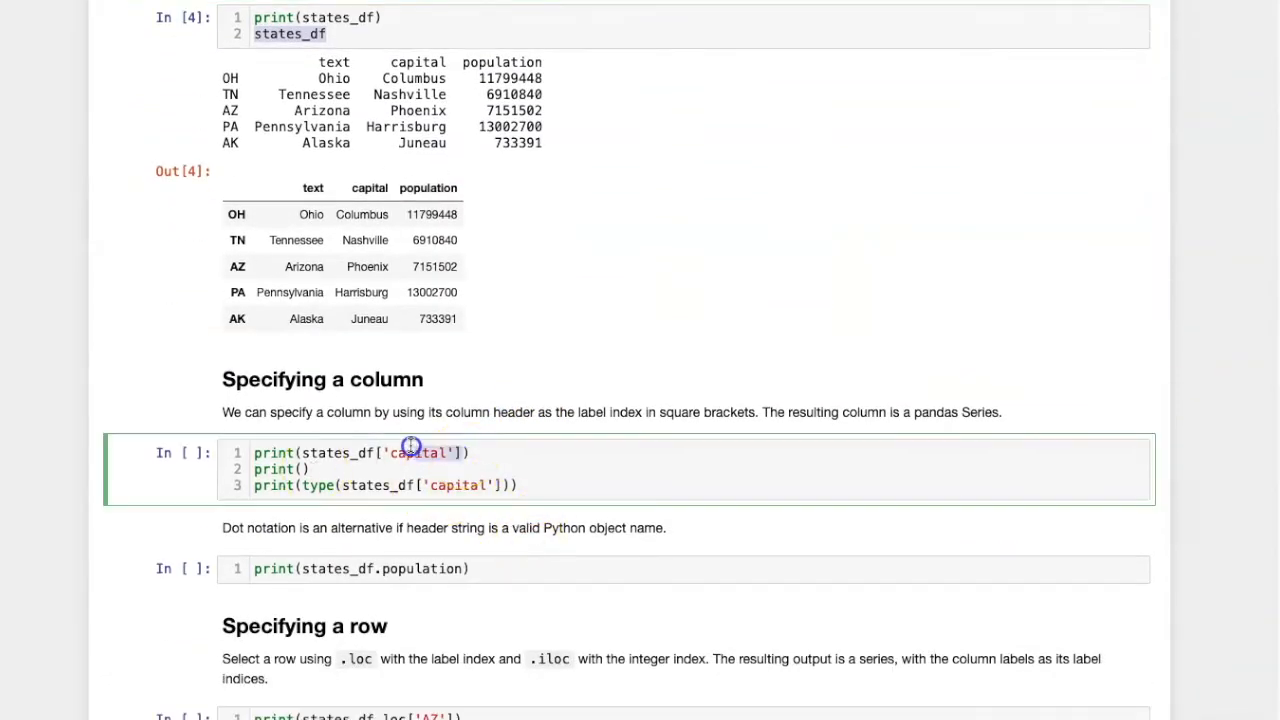
mouse_move(378, 426)
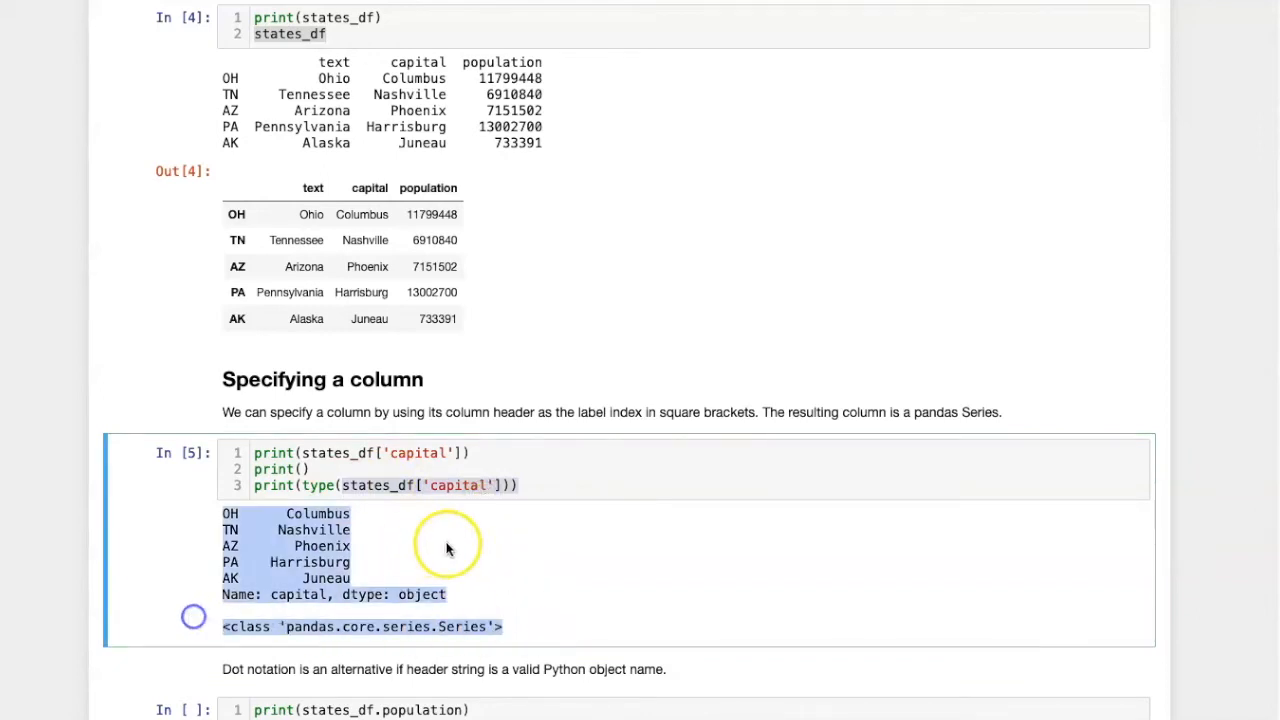
scroll("down", 3)
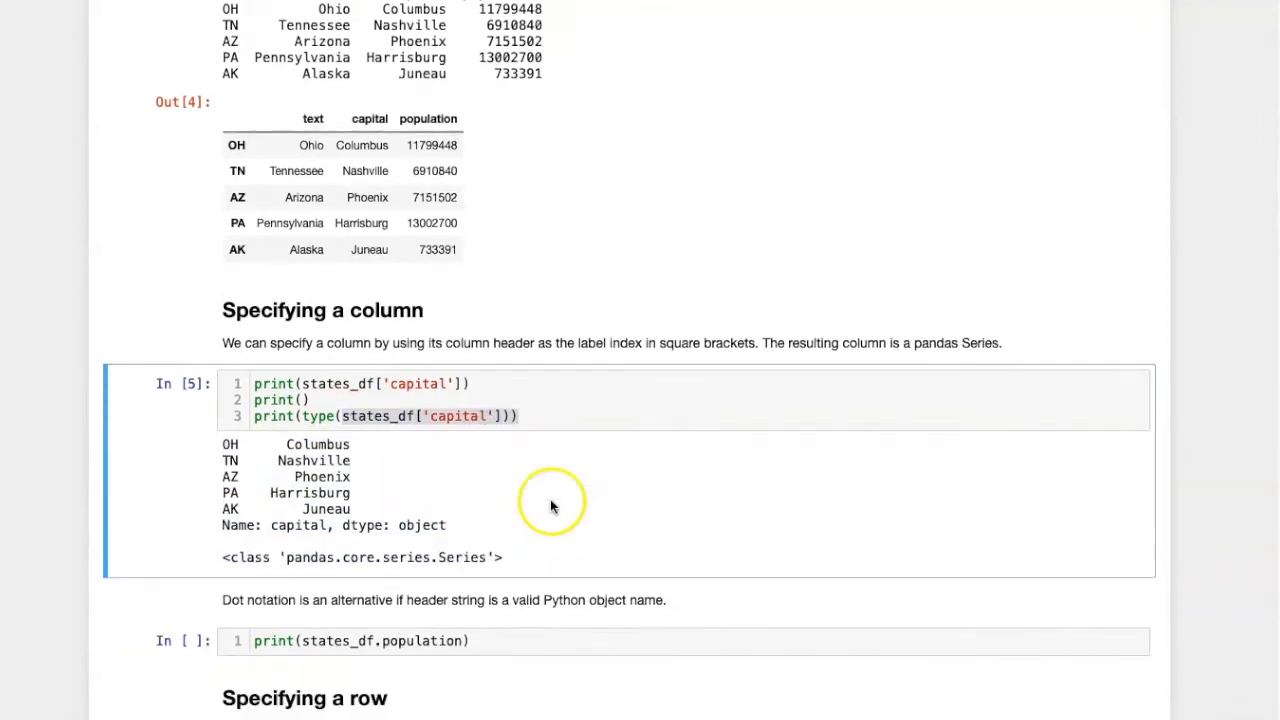
scroll("down", 3)
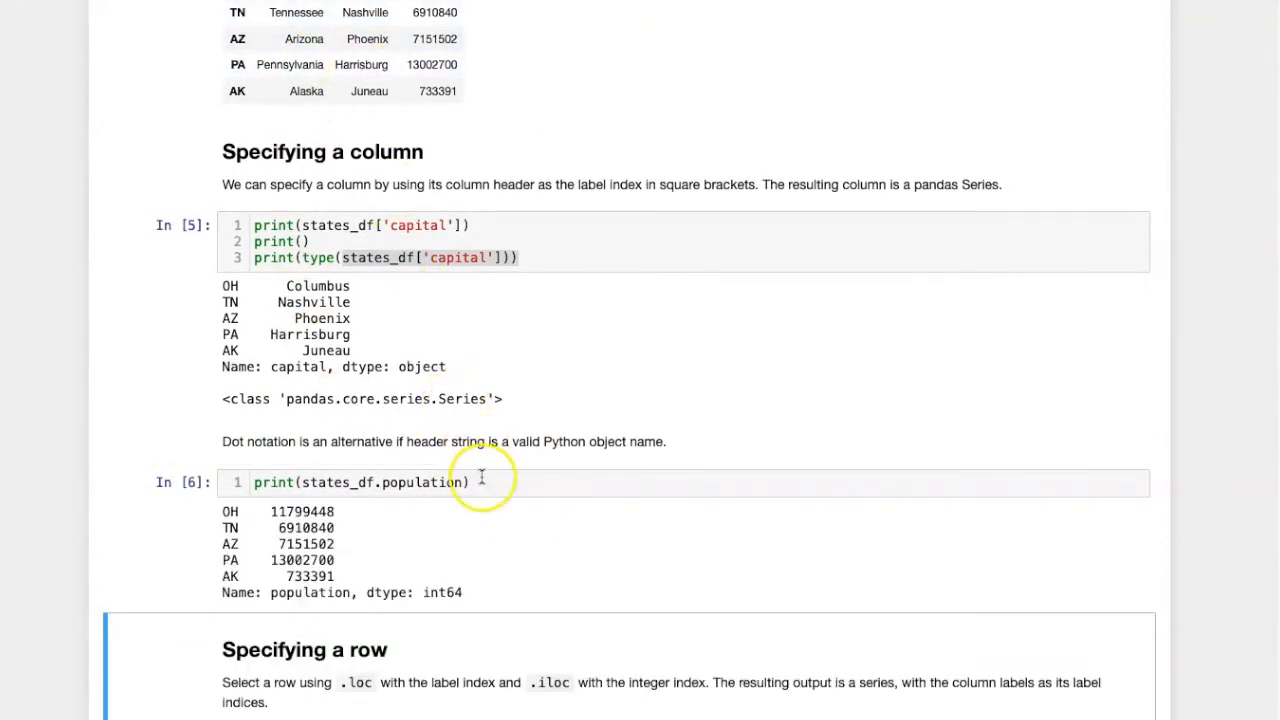
scroll("down", 3)
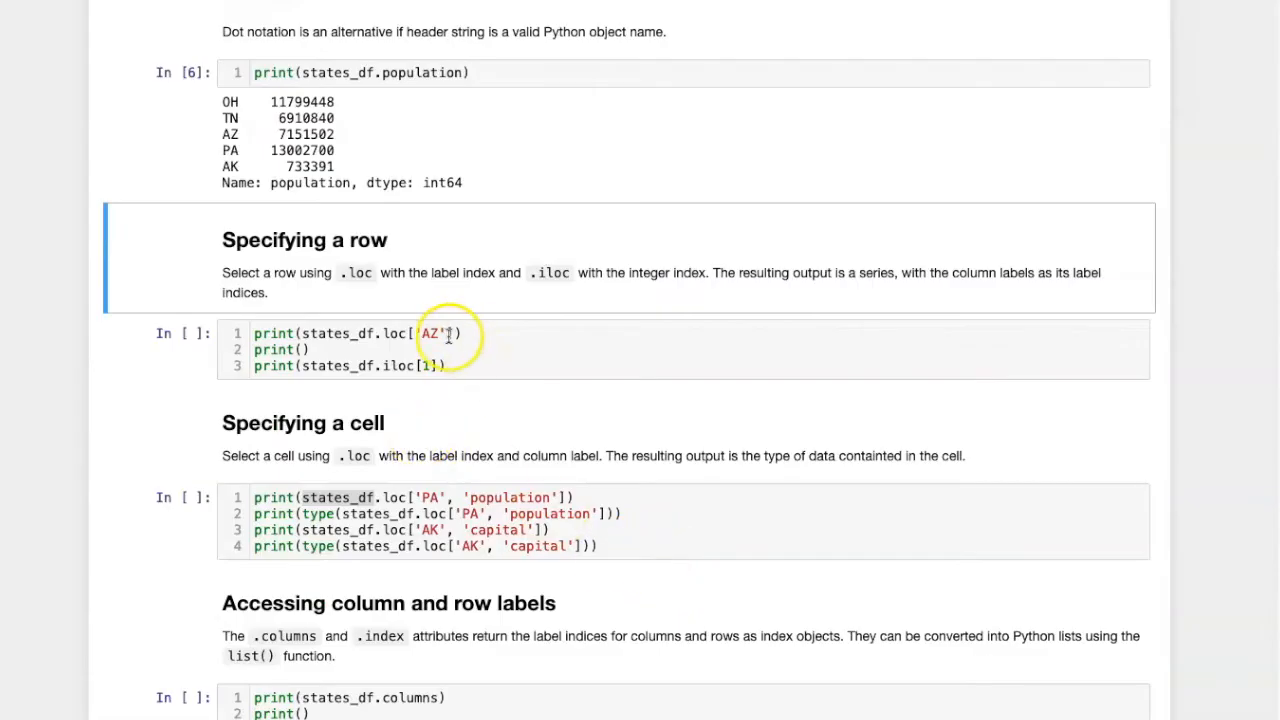
- Run the row-selection cell printing the AZ row via .loc and the TN row via .iloc[1]
left_click(556, 334)
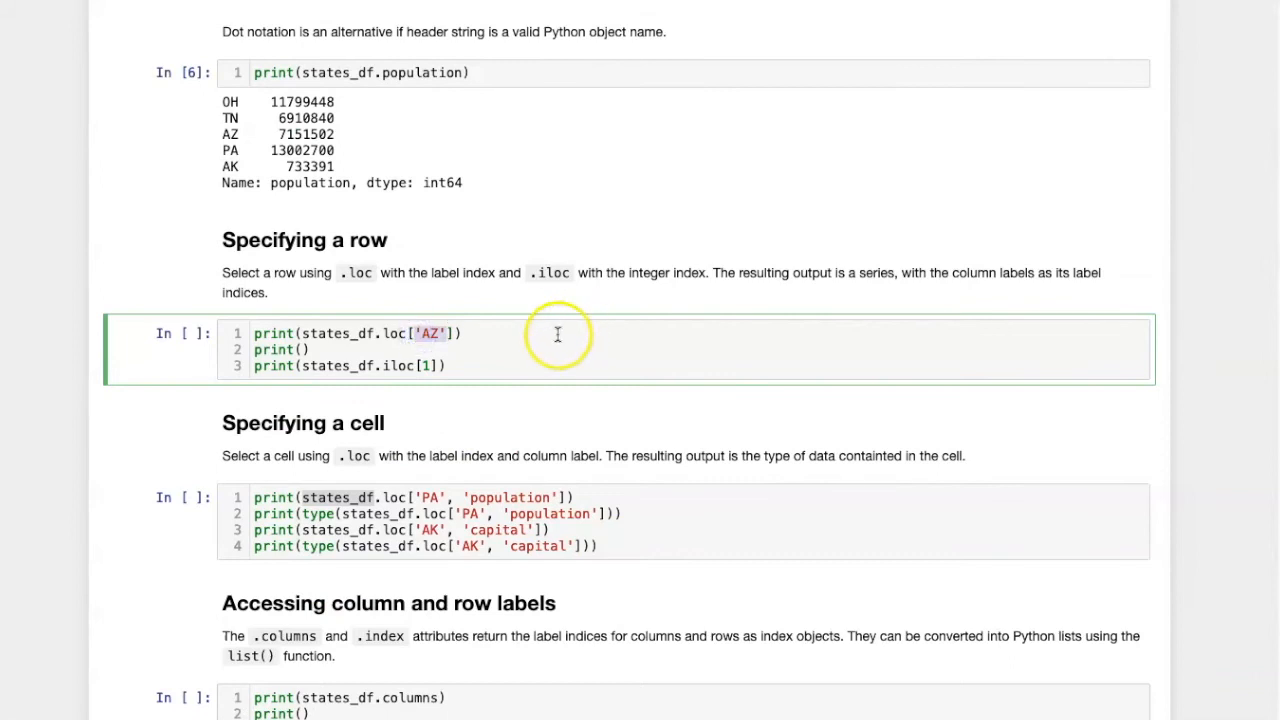
mouse_move(512, 338)
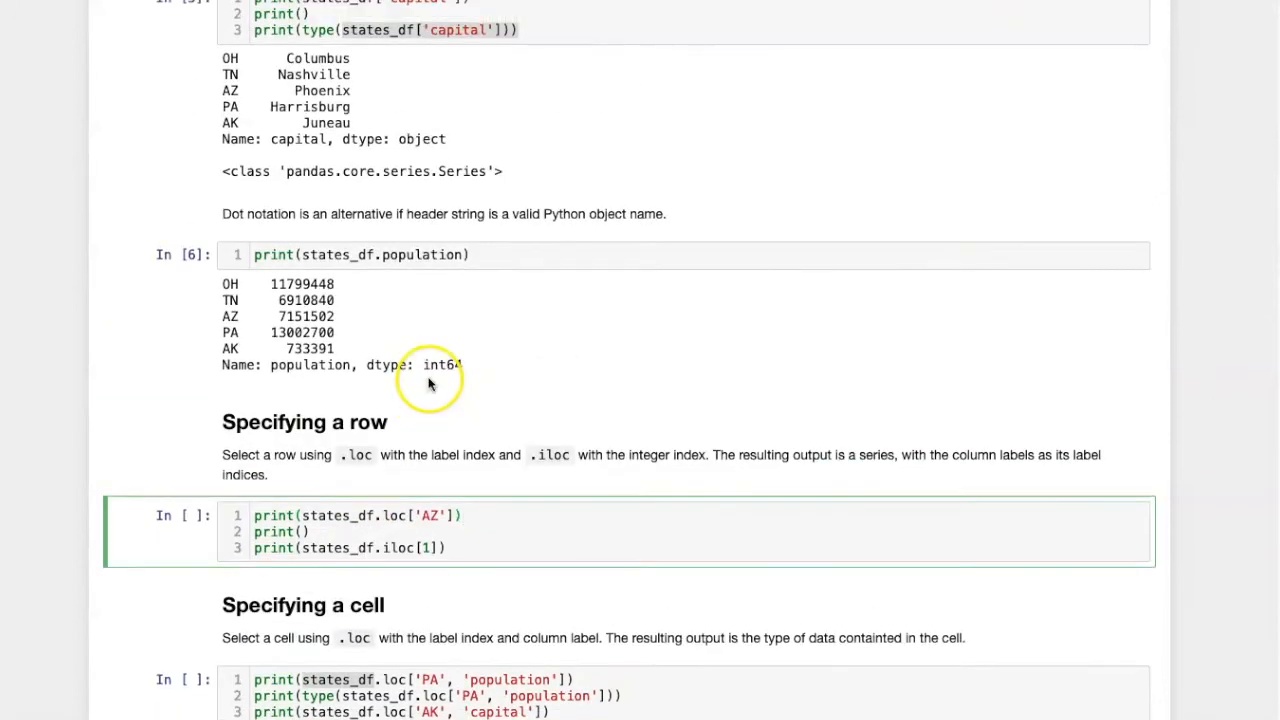
scroll("up", 3)
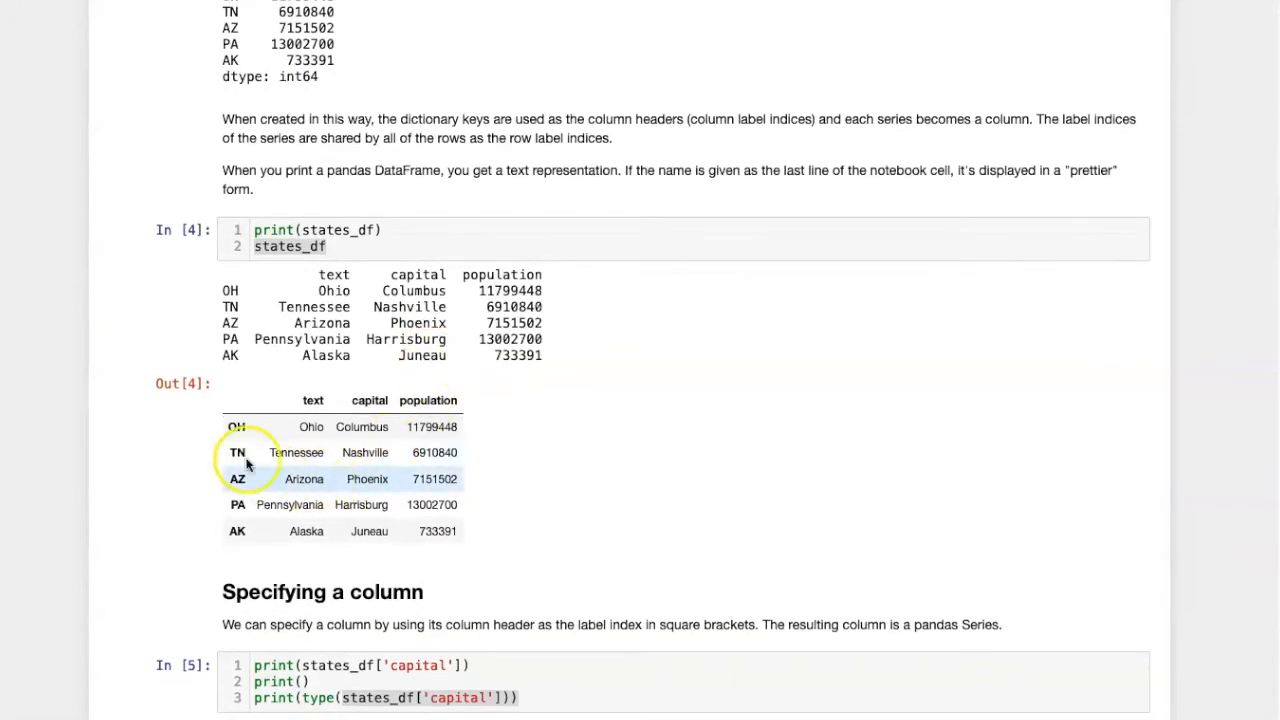
mouse_move(672, 388)
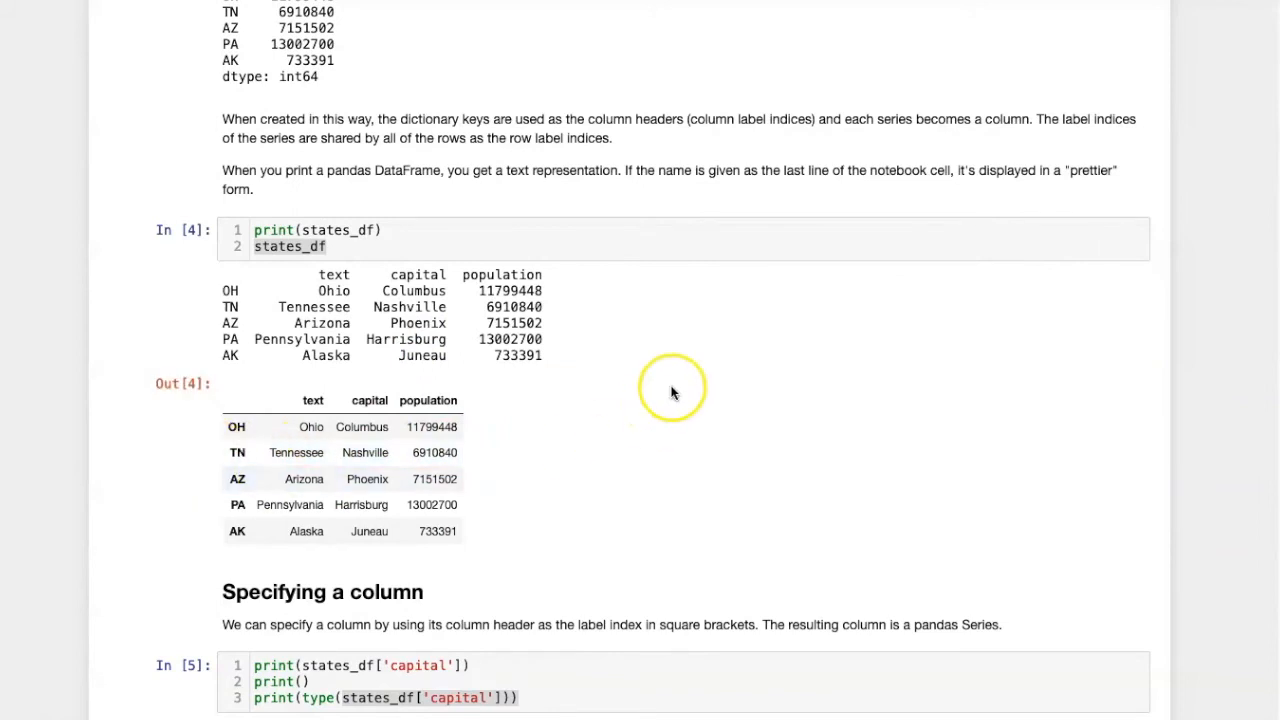
scroll("down", 3)
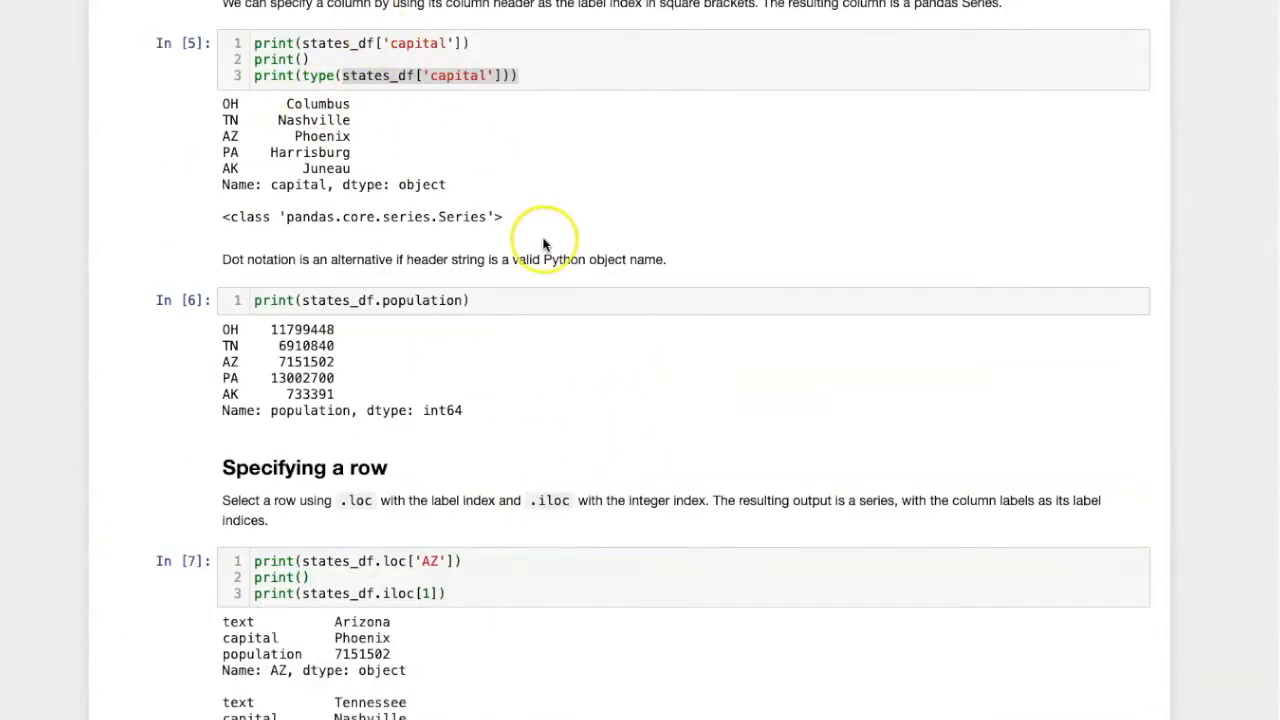
scroll("down", 3)
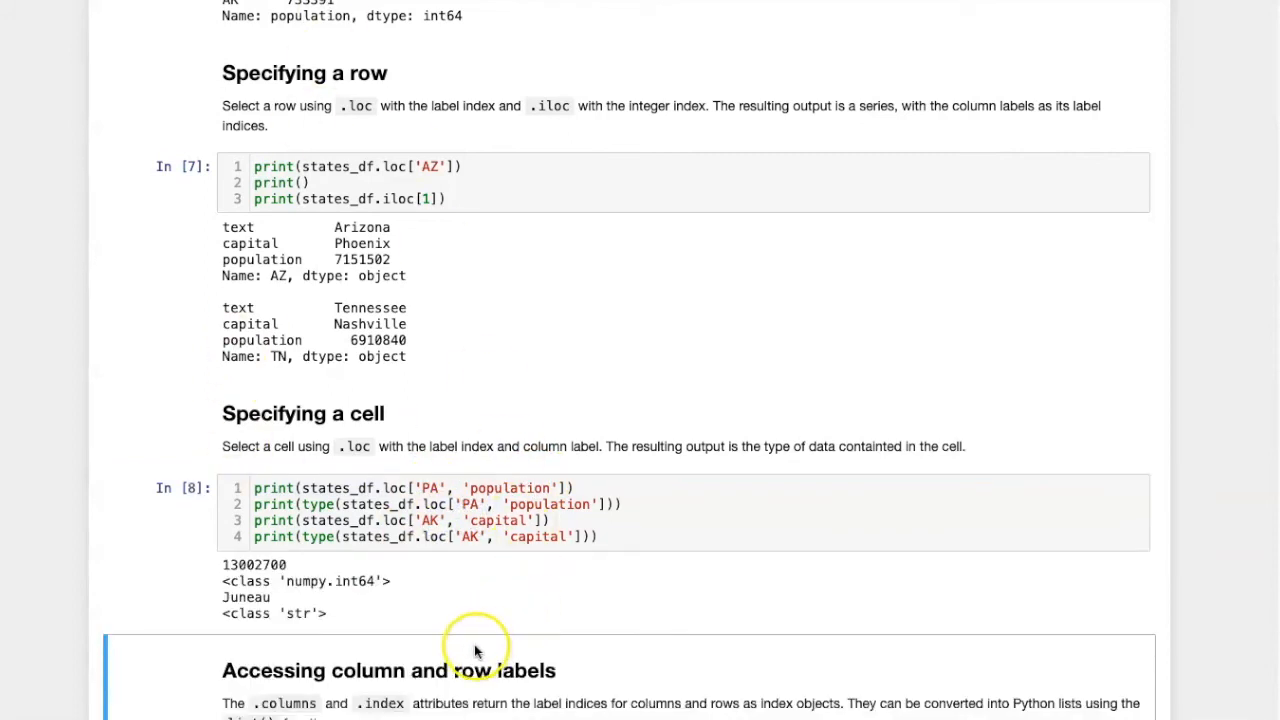
- Run the .loc lookup cell printing PA population 13002700 as numpy.int64 and AK capital Juneau as str
left_click(508, 488)
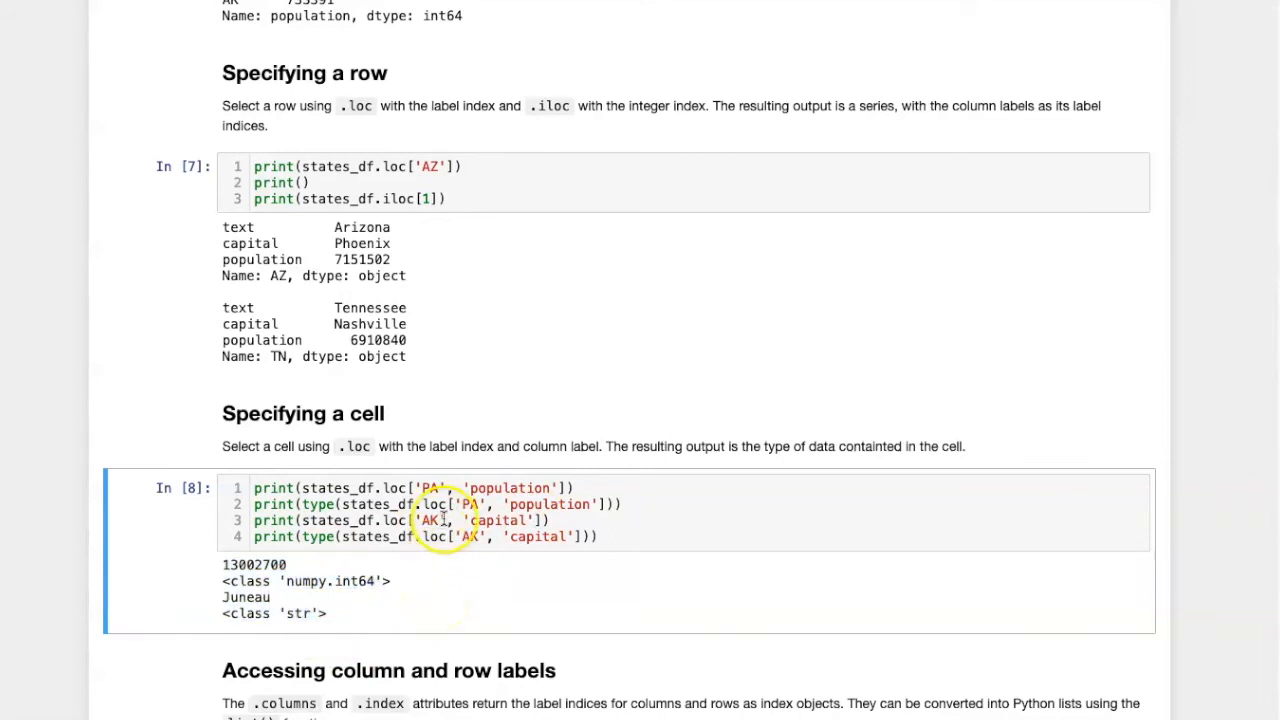
mouse_move(350, 604)
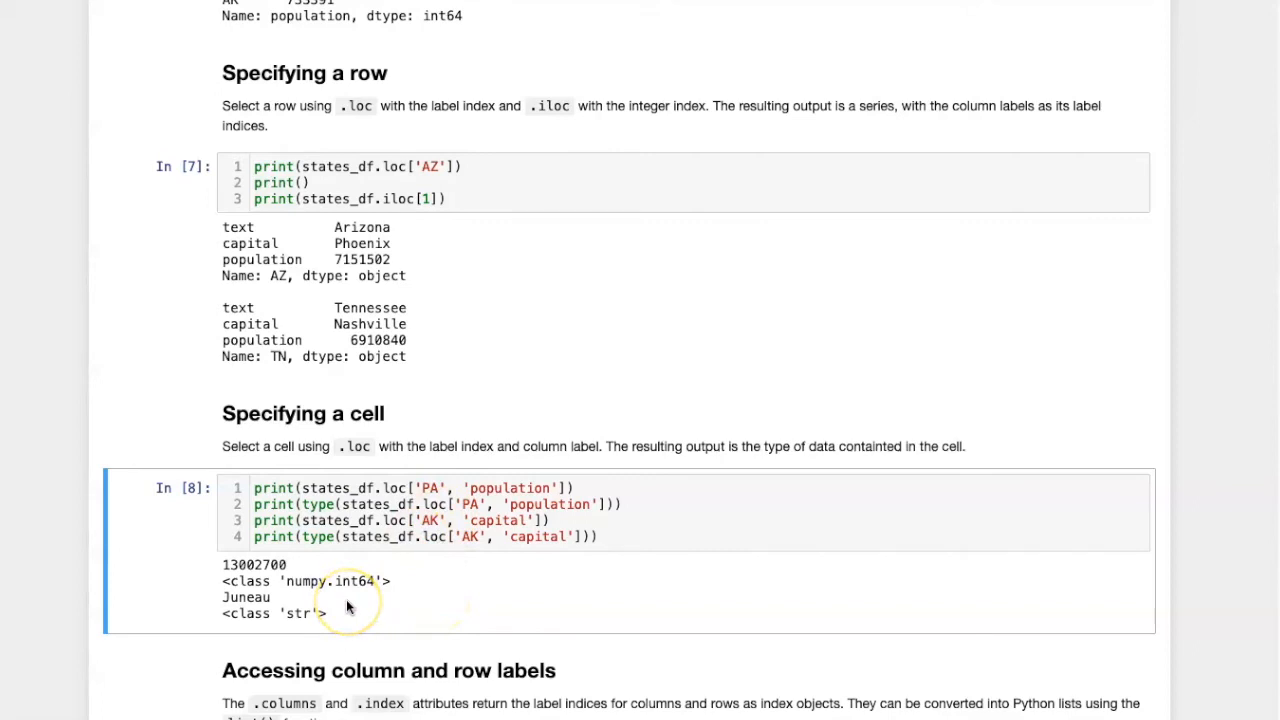
mouse_move(348, 604)
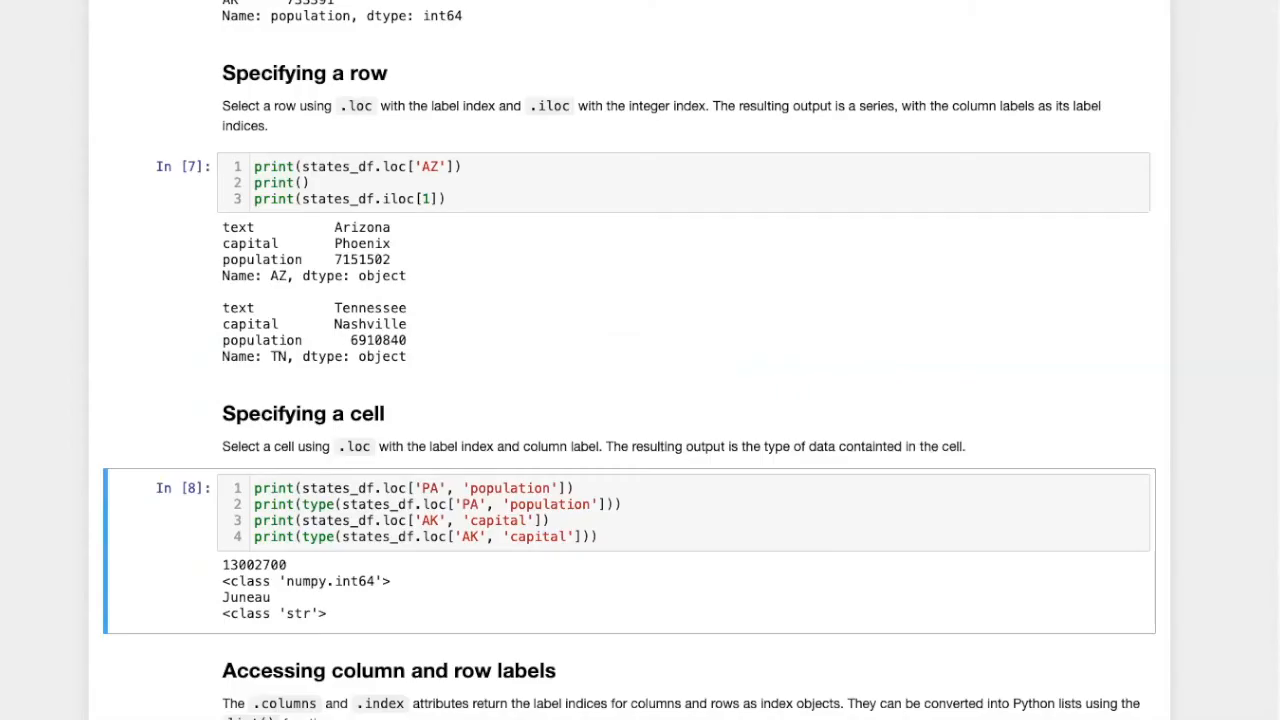
- Run the .columns and .index cells listing text, capital, population and OH, TN, AZ, PA, AK
scroll("down", 3)
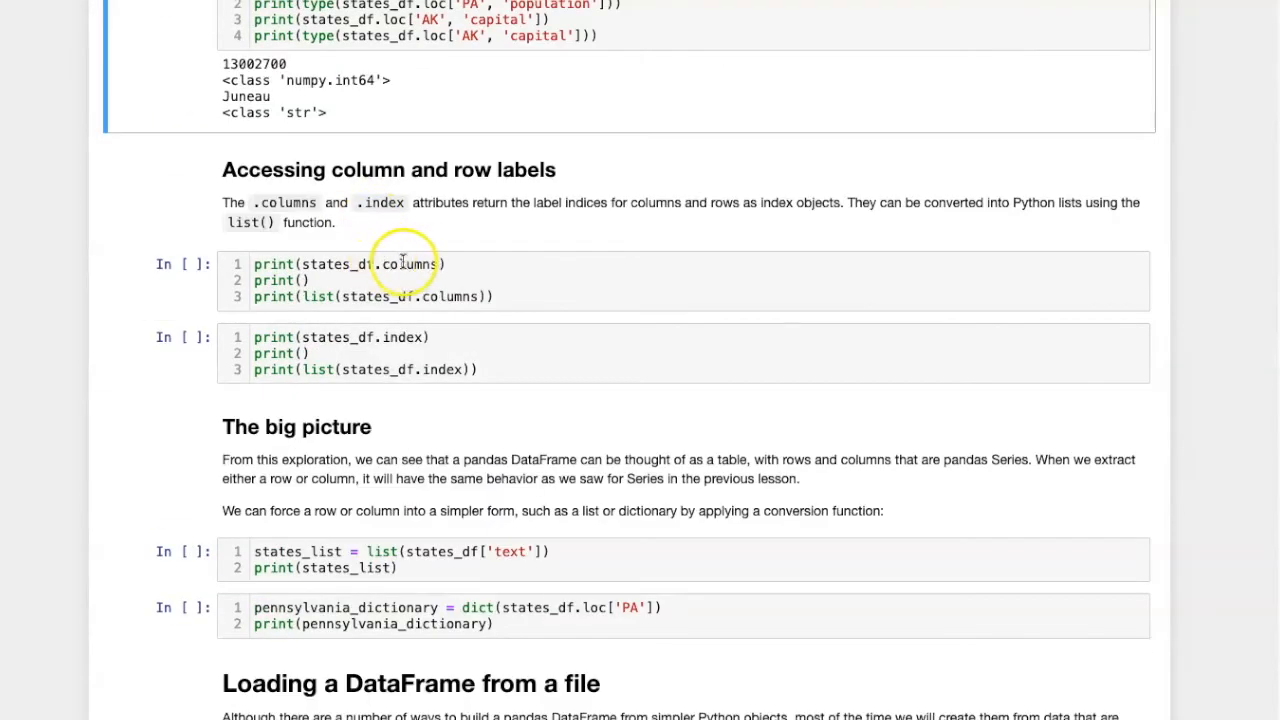
left_click(400, 264)
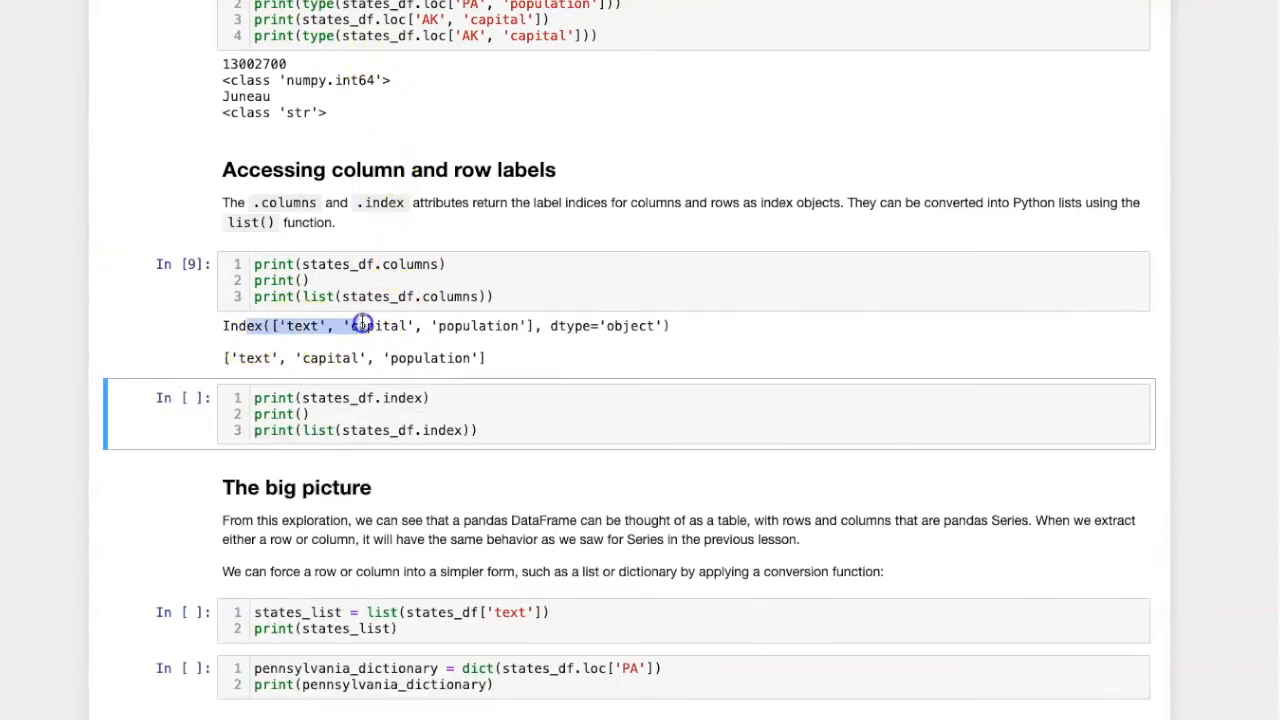
left_click(400, 324)
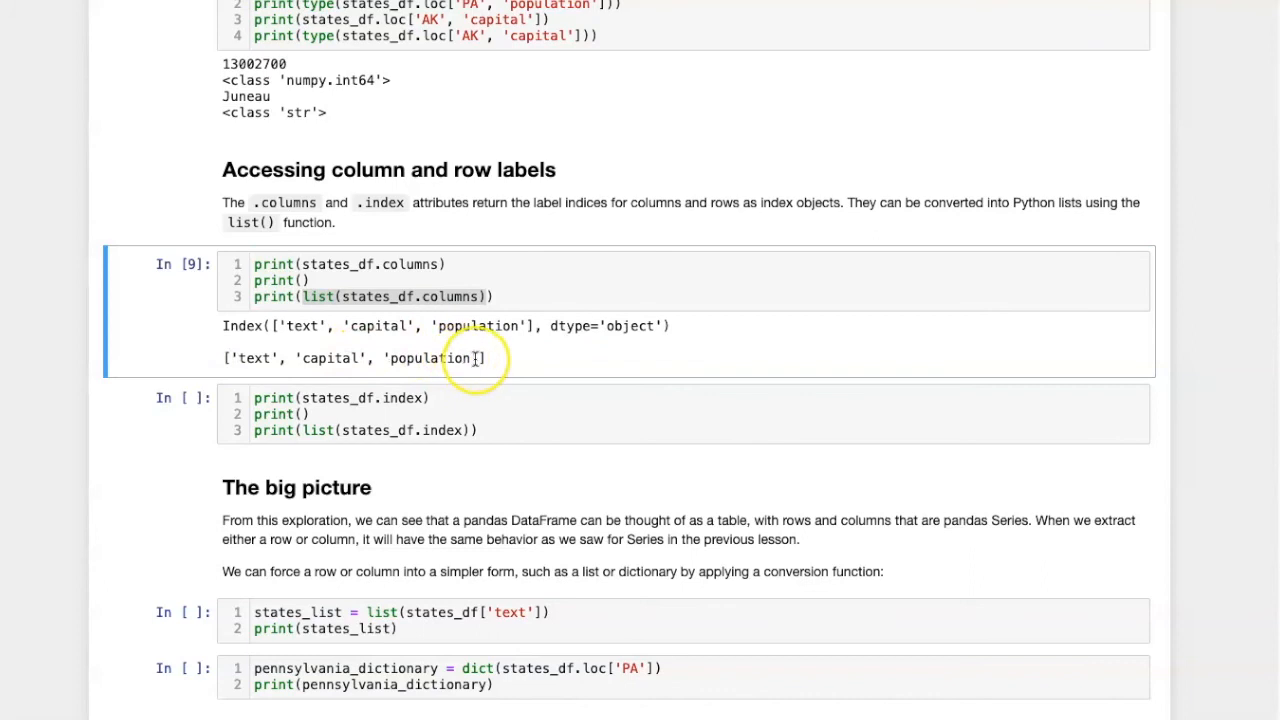
left_click(456, 412)
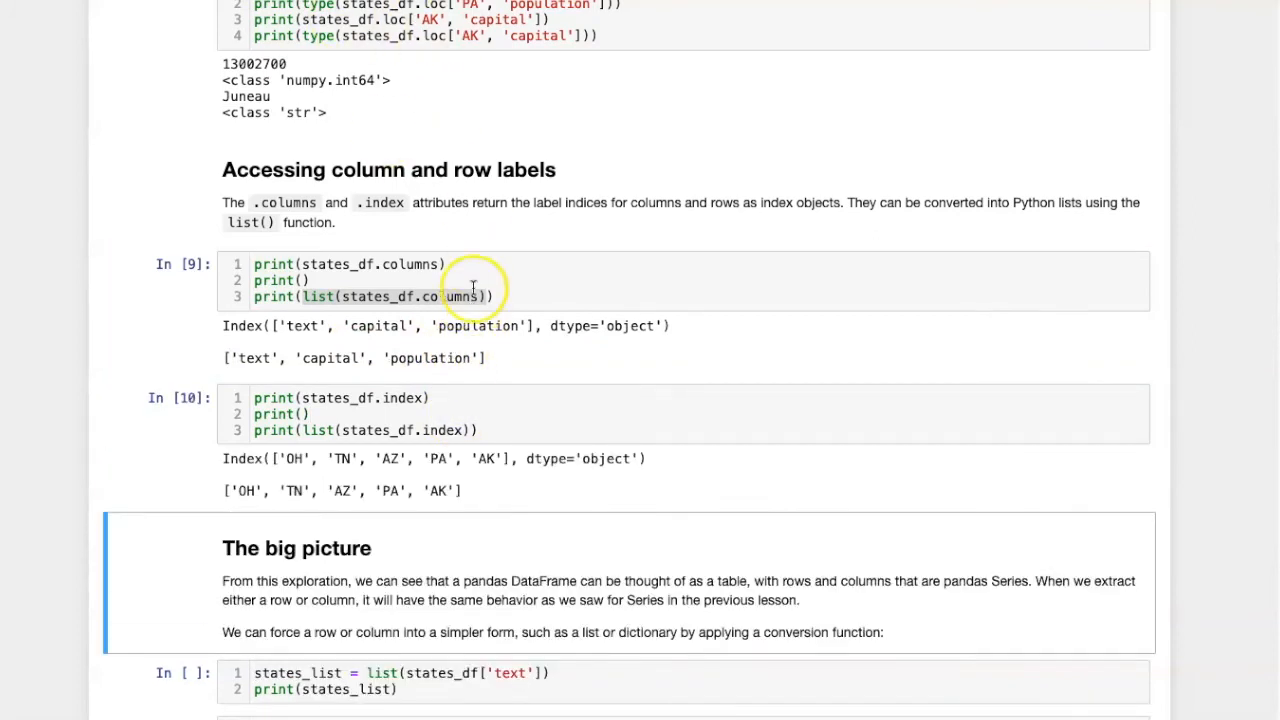
scroll("down", 3)
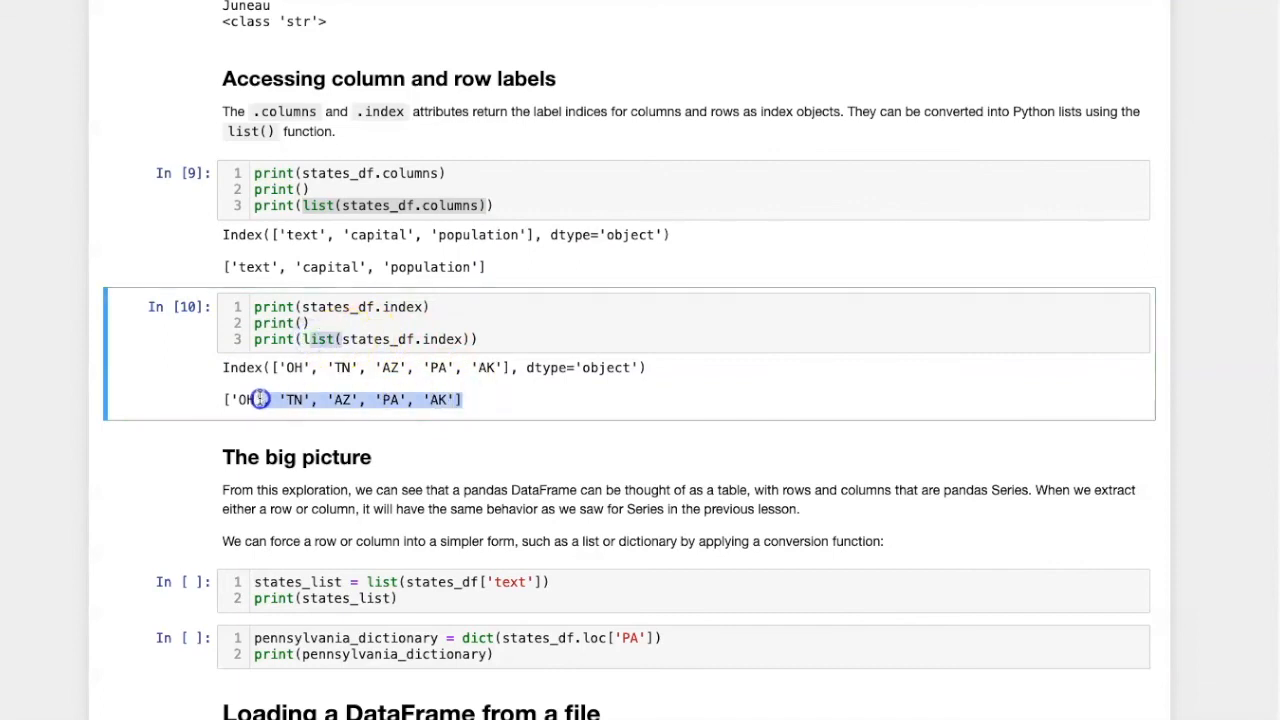
mouse_move(456, 388)
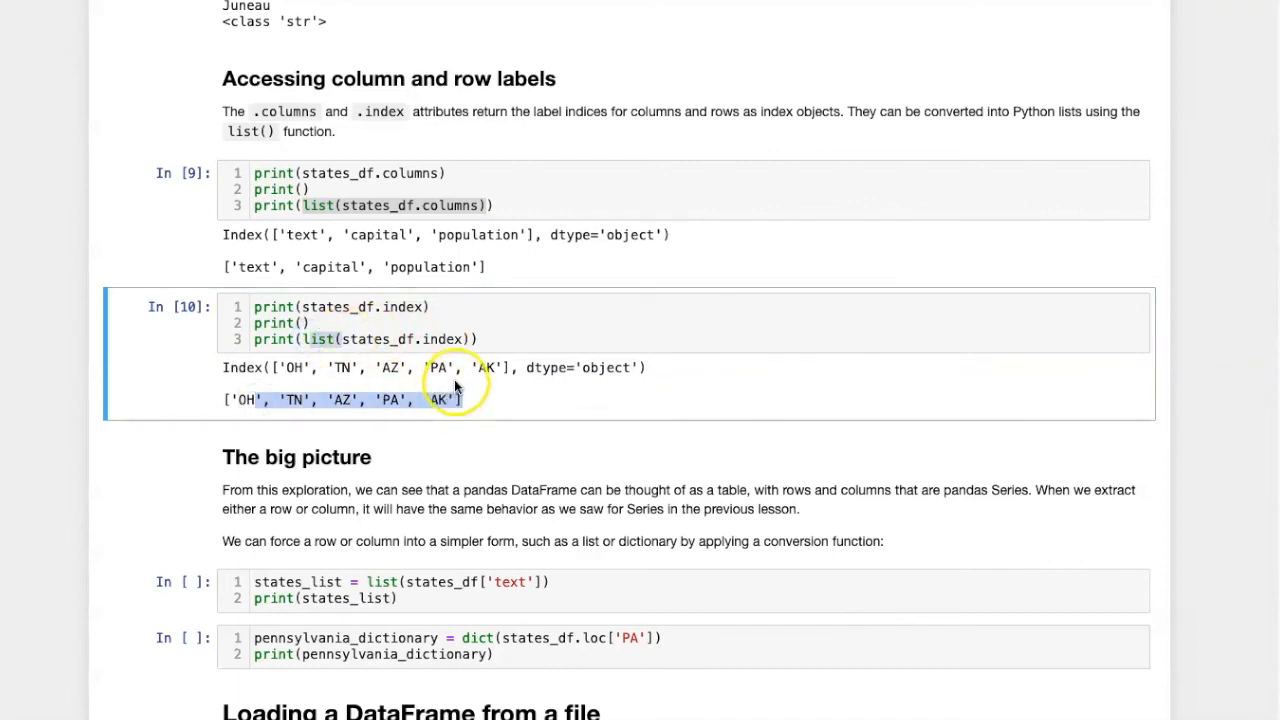
scroll("down", 3)
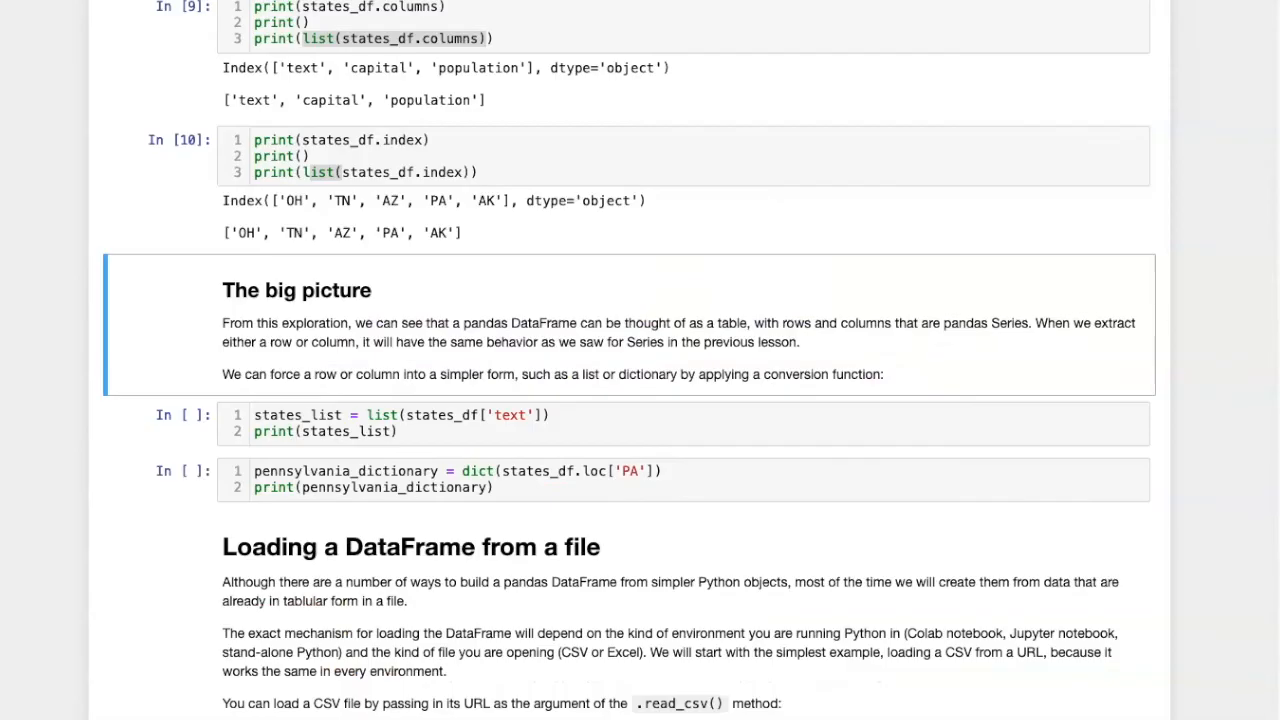
- Run the states_list and pennsylvania_dictionary cells, printing state names and Harrisburg with 13002700
left_click(400, 414)
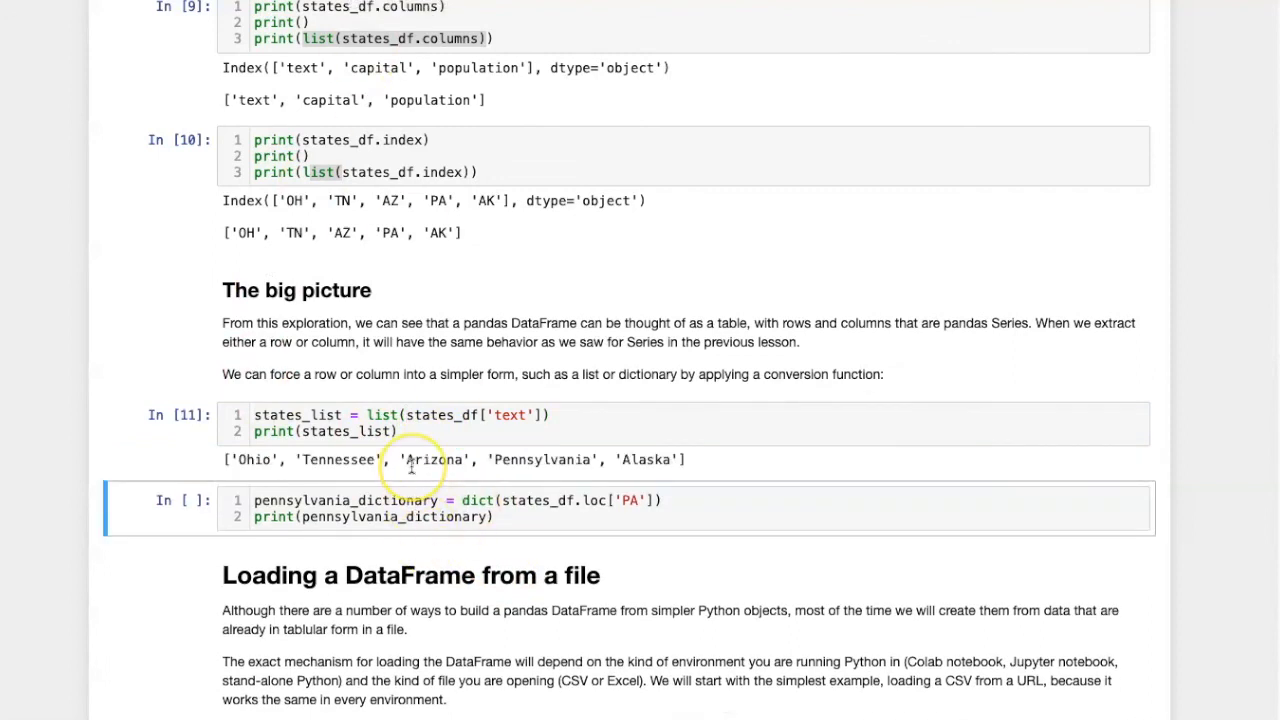
mouse_move(410, 464)
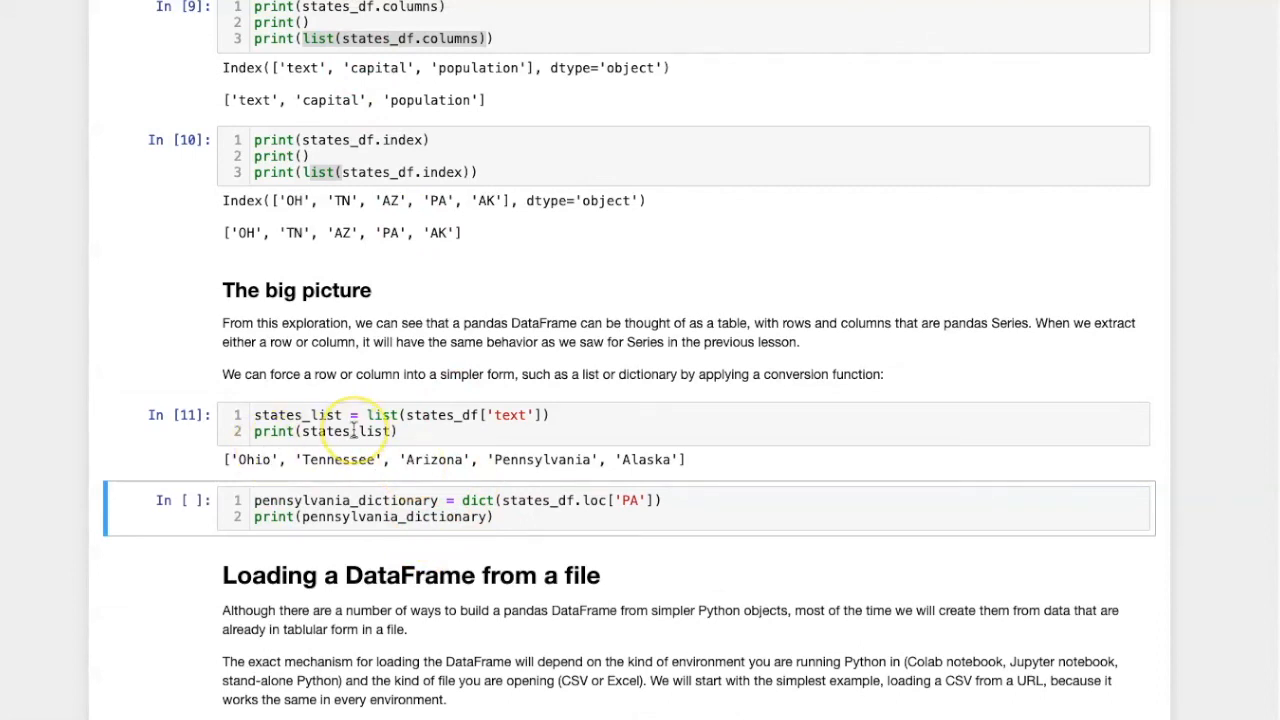
mouse_move(518, 512)
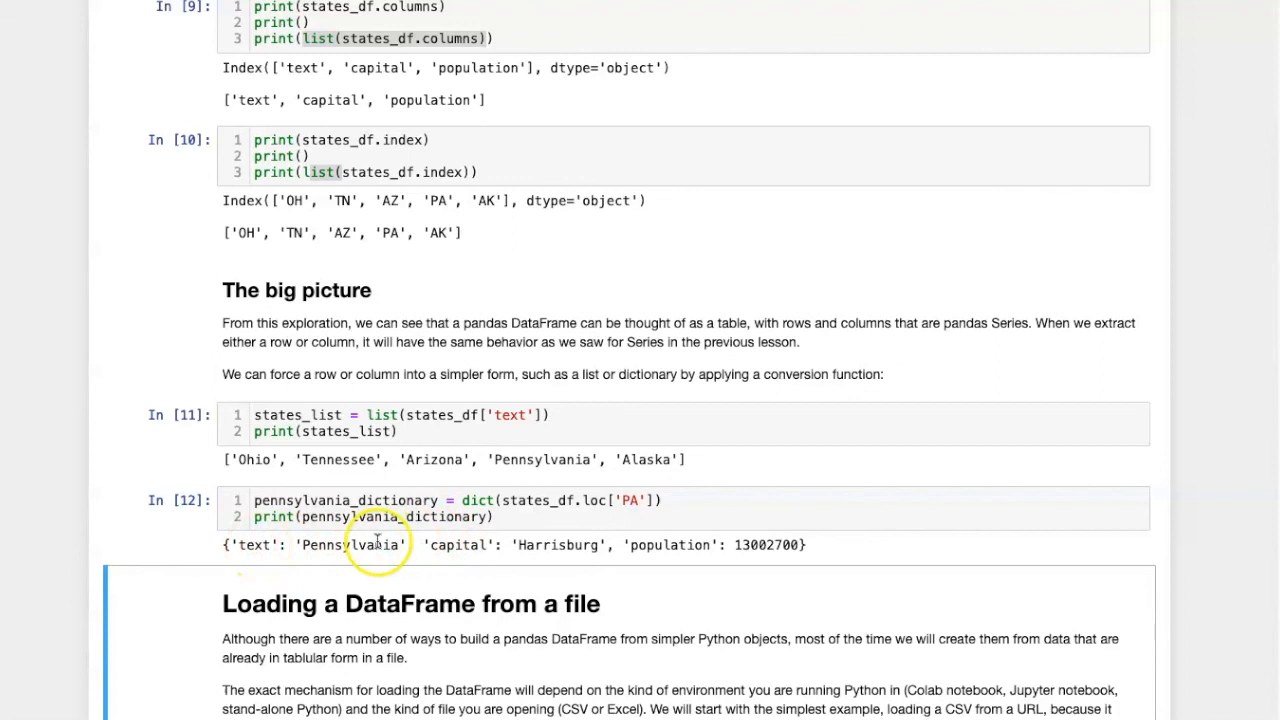
left_click(614, 500)
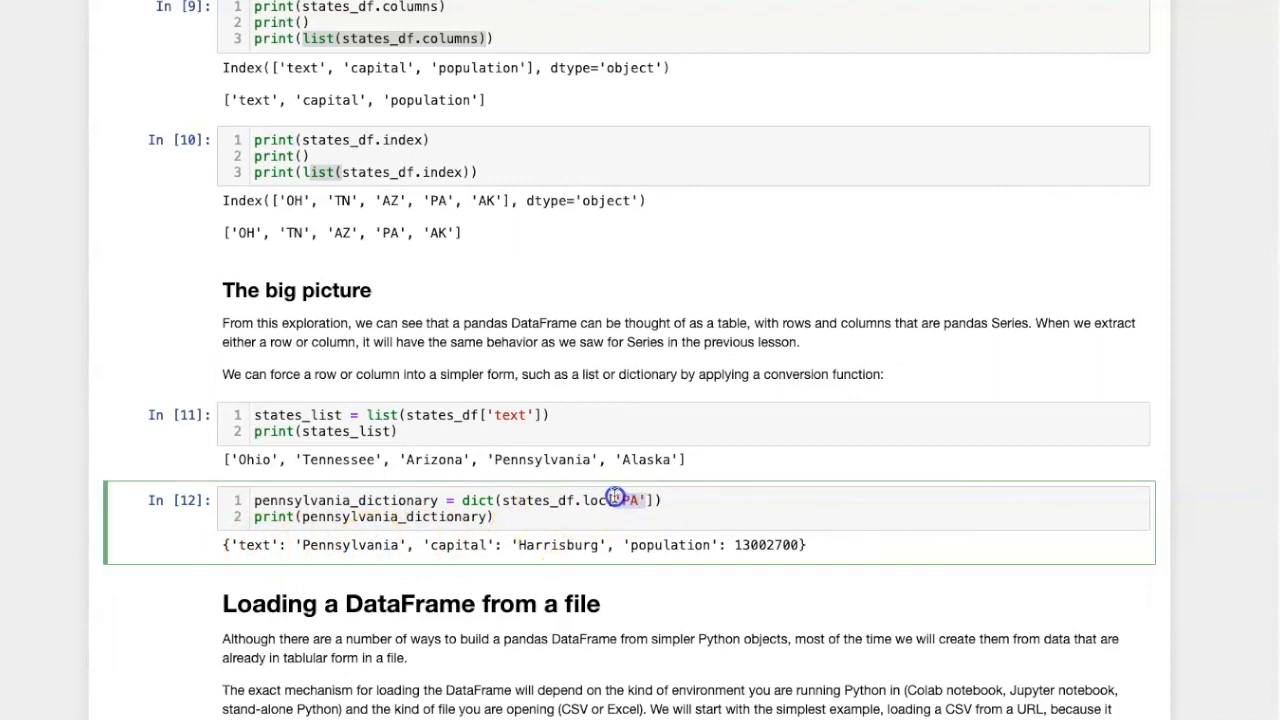
mouse_move(540, 544)
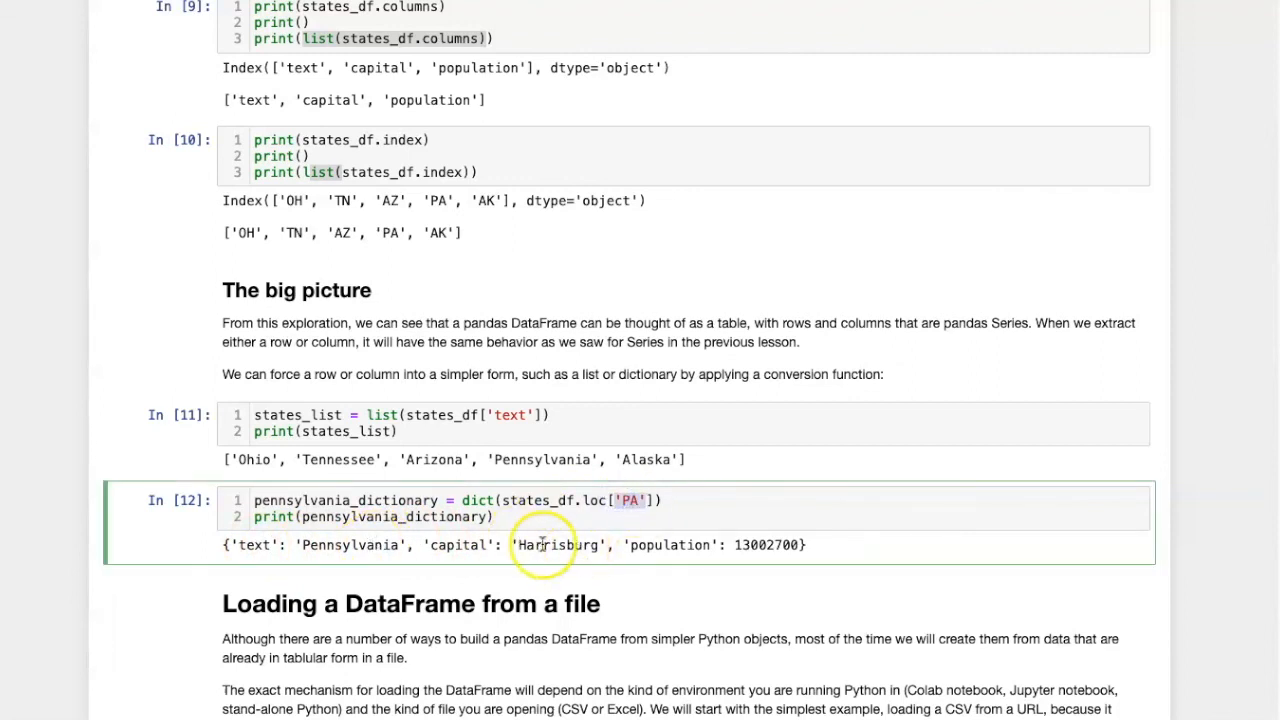